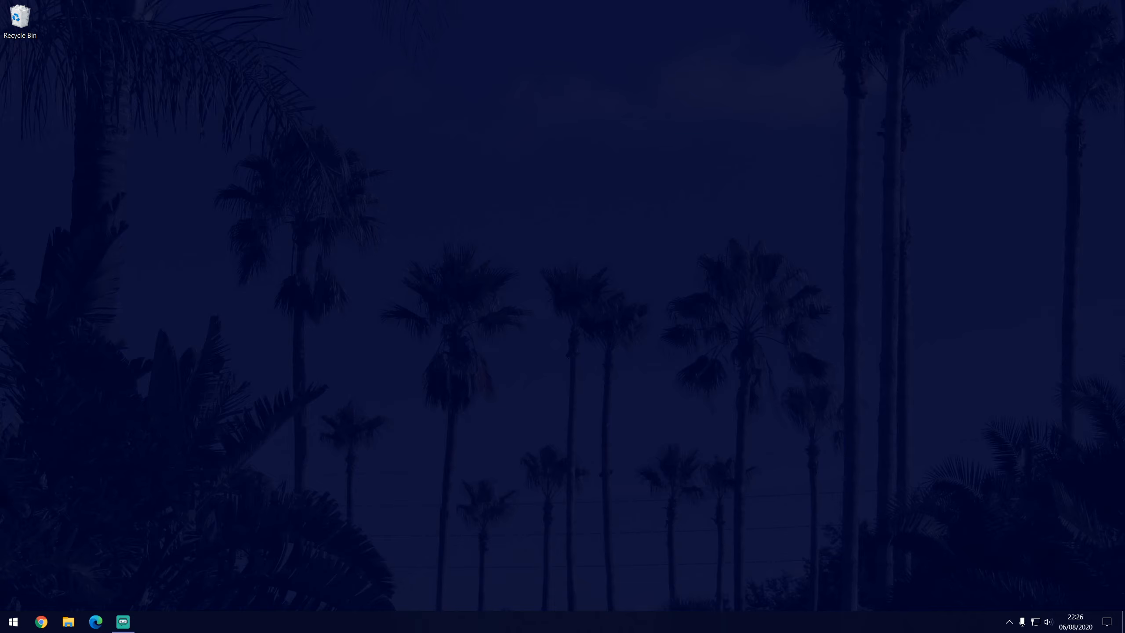
Step: Reach Settings > System > Sound and launch the classic Sound Control Panel from Related Settings
{"action": "left_click", "coordinate": [12, 621]}
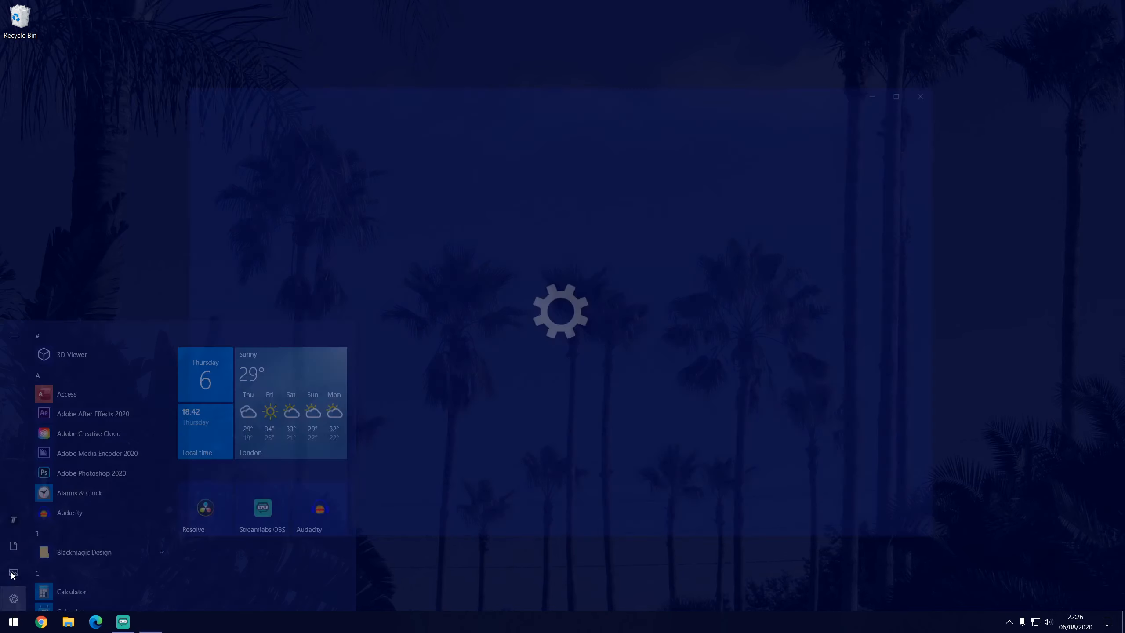
{"action": "left_click", "coordinate": [13, 598]}
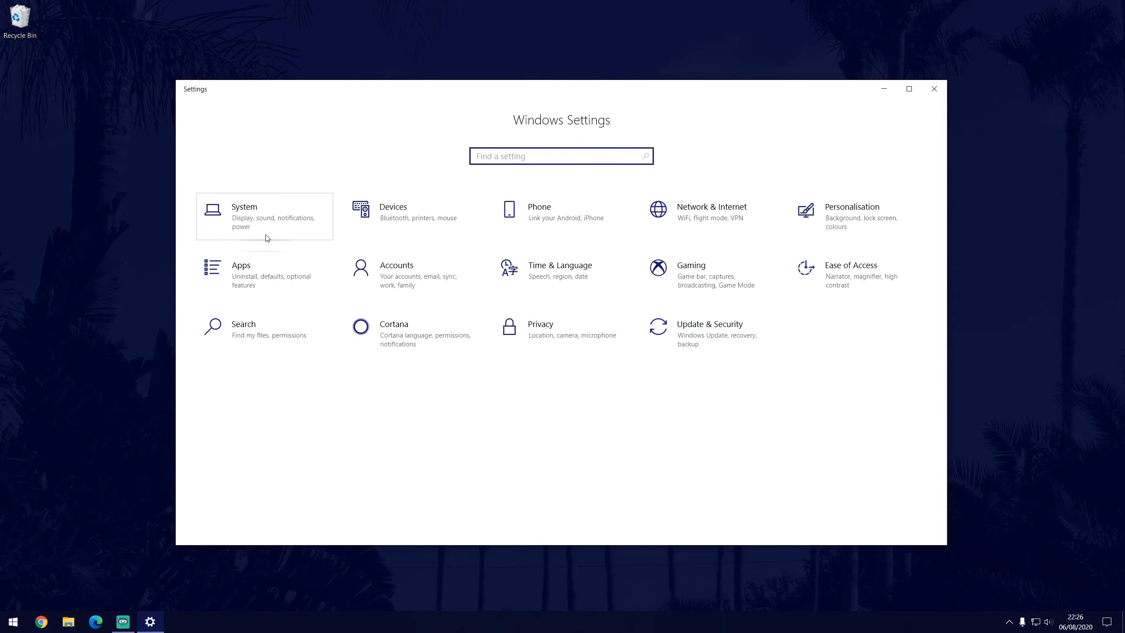
{"action": "left_click", "coordinate": [264, 216]}
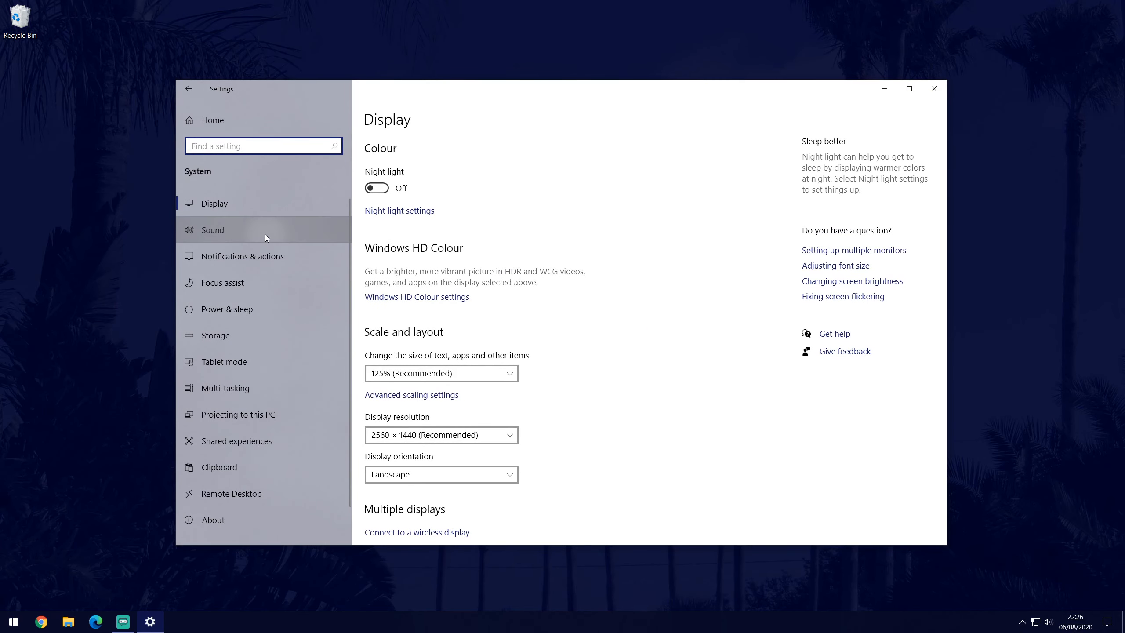
{"action": "left_click", "coordinate": [212, 230]}
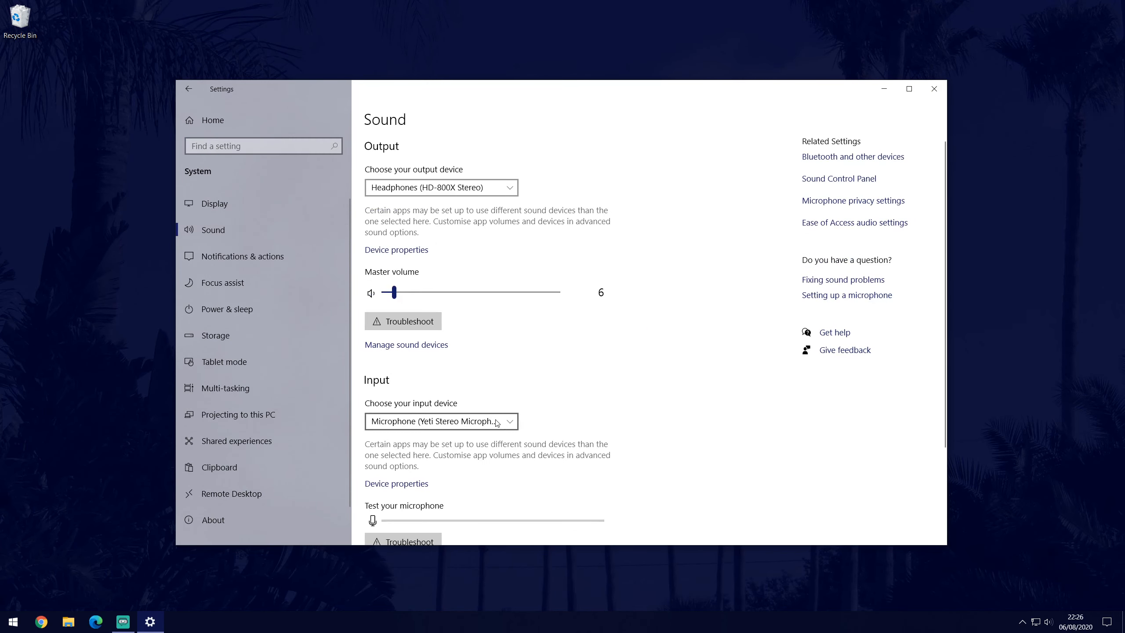
{"action": "mouse_move", "coordinate": [588, 441]}
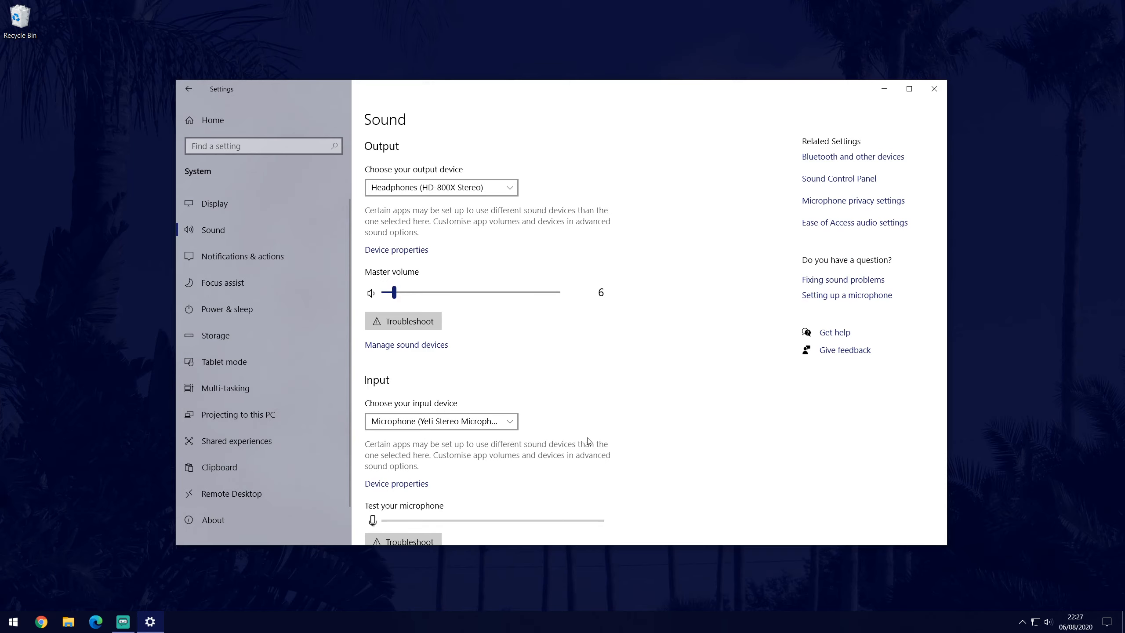
{"action": "mouse_move", "coordinate": [844, 181]}
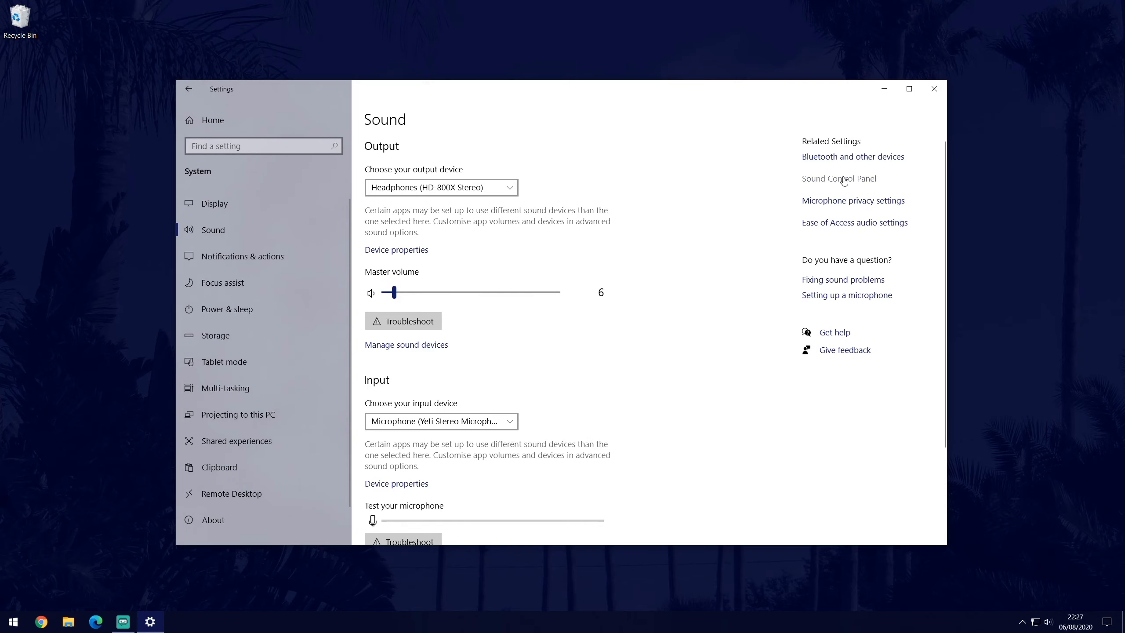
{"action": "left_click", "coordinate": [838, 179]}
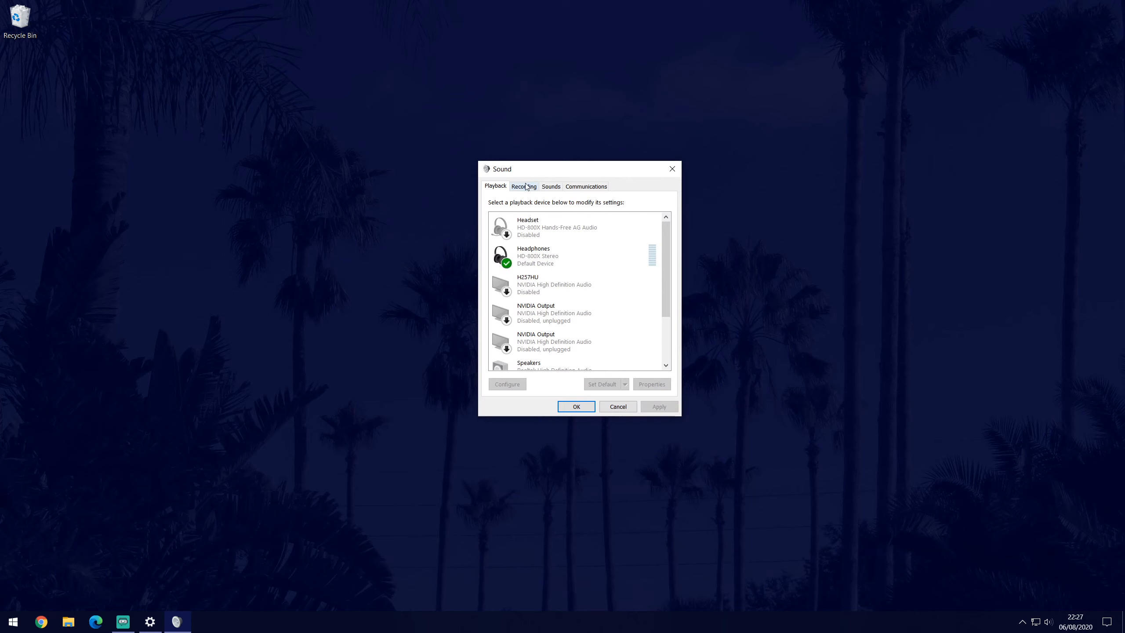
Step: Review the Recording devices, confirm the Yeti Stereo Microphone is default, and close the Sound dialog
{"action": "left_click", "coordinate": [524, 186]}
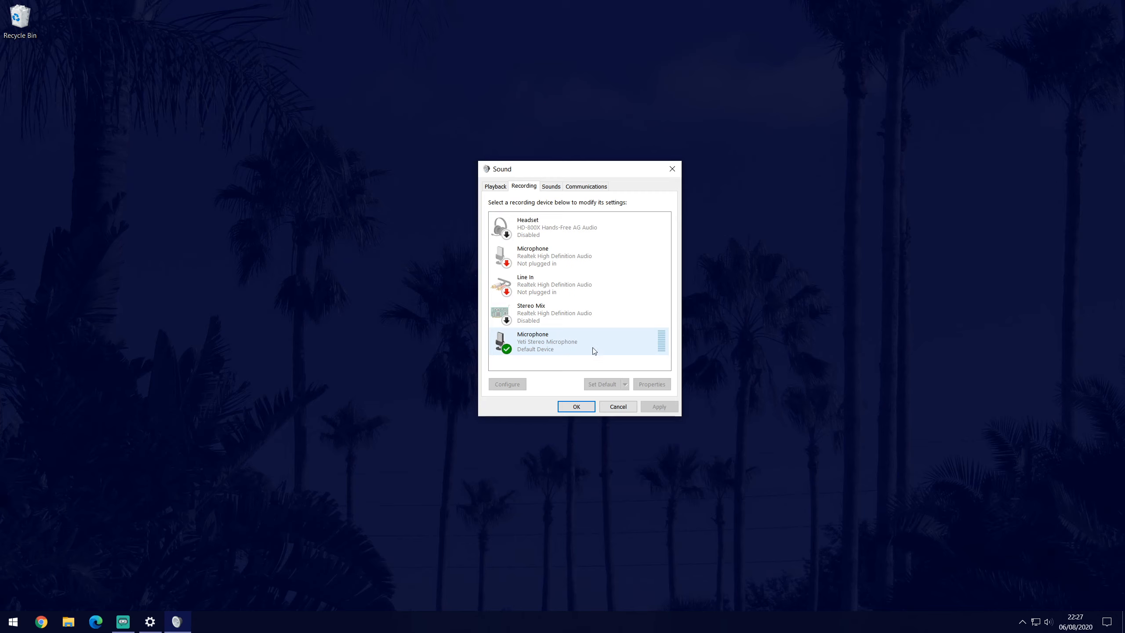
{"action": "left_click", "coordinate": [573, 342]}
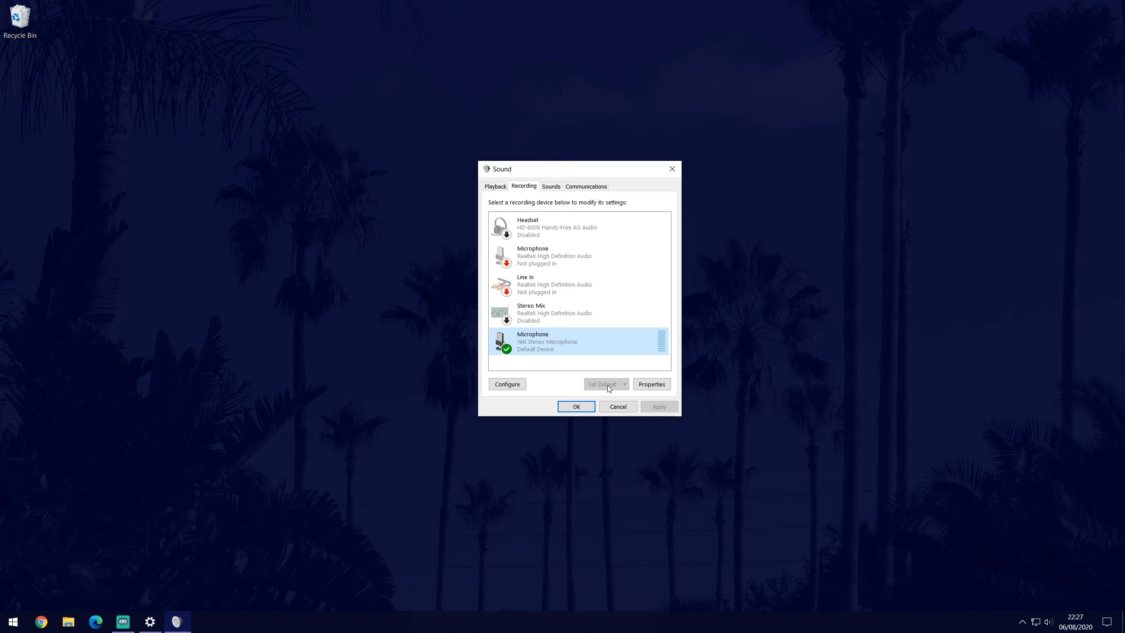
{"action": "right_click", "coordinate": [547, 341]}
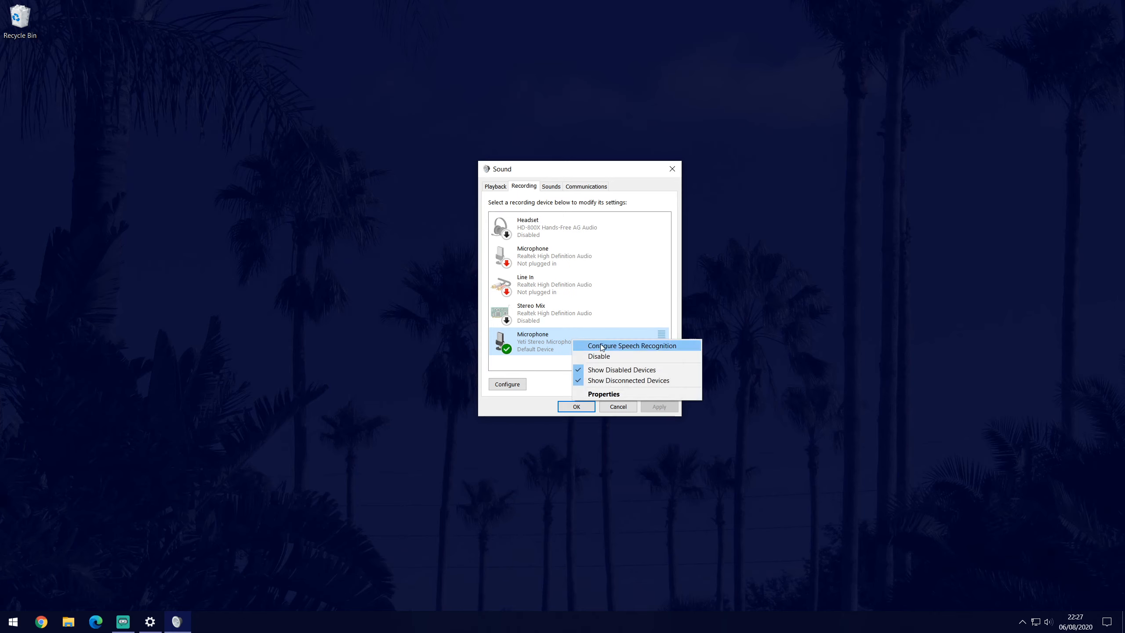
{"action": "mouse_move", "coordinate": [629, 381]}
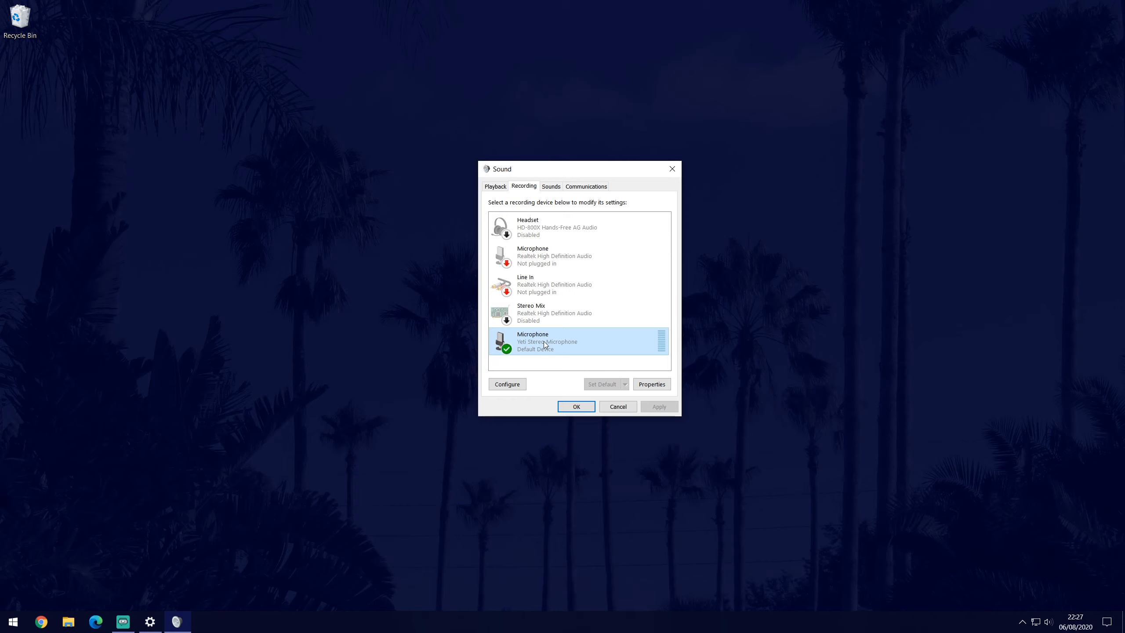
{"action": "left_click", "coordinate": [576, 407]}
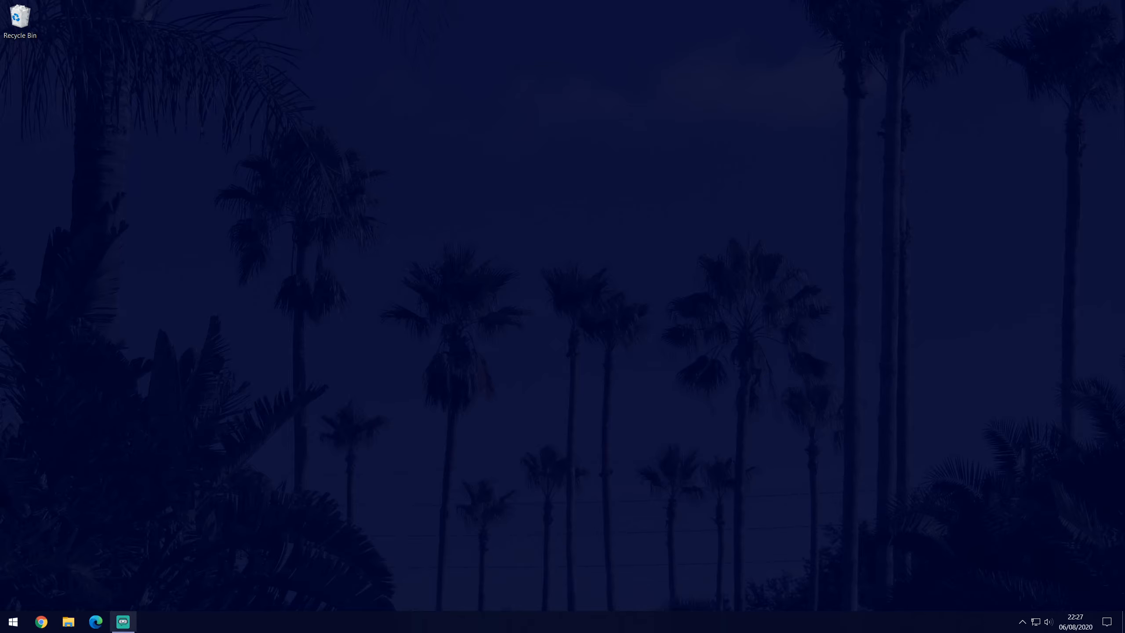
Step: Reach the Troubleshoot page under Settings > Update & Security
{"action": "left_click", "coordinate": [15, 621]}
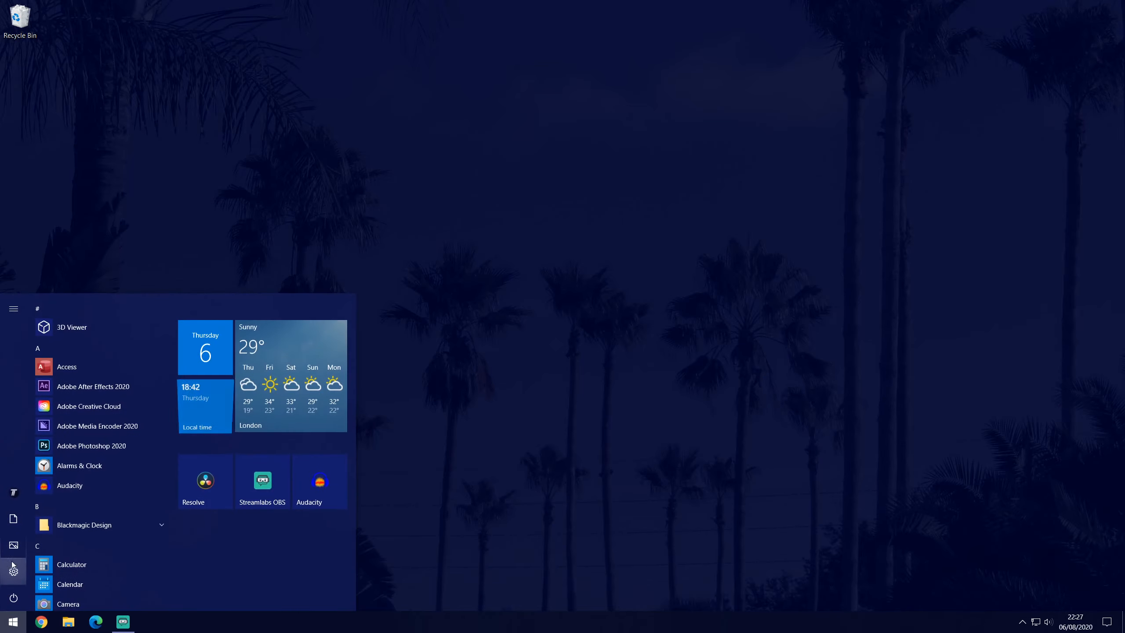
{"action": "left_click", "coordinate": [14, 568]}
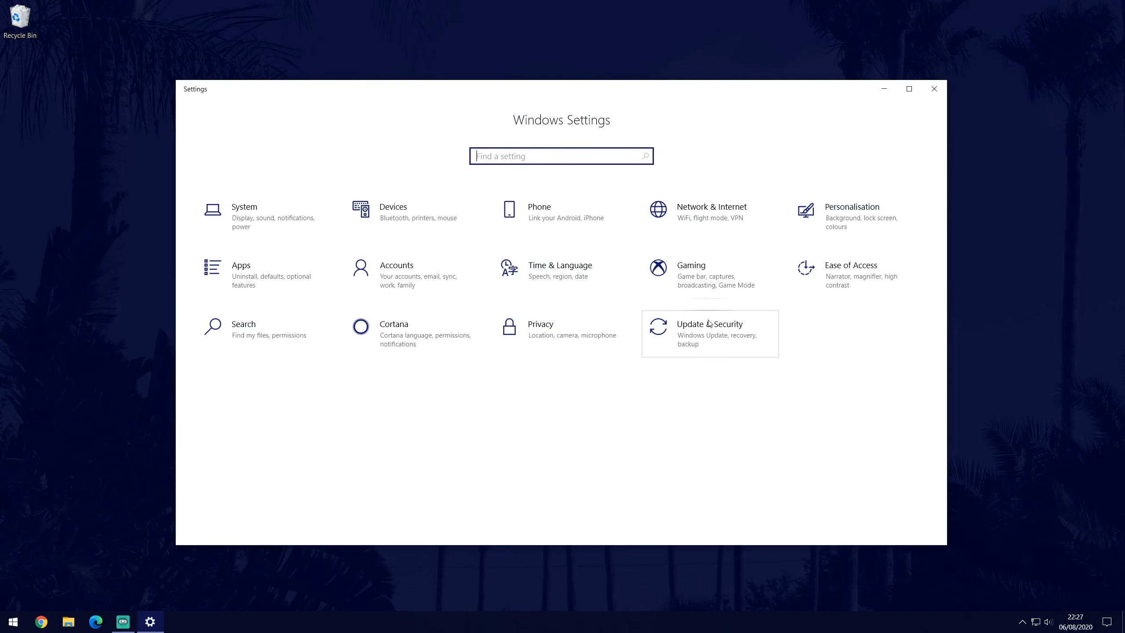
{"action": "left_click", "coordinate": [710, 324]}
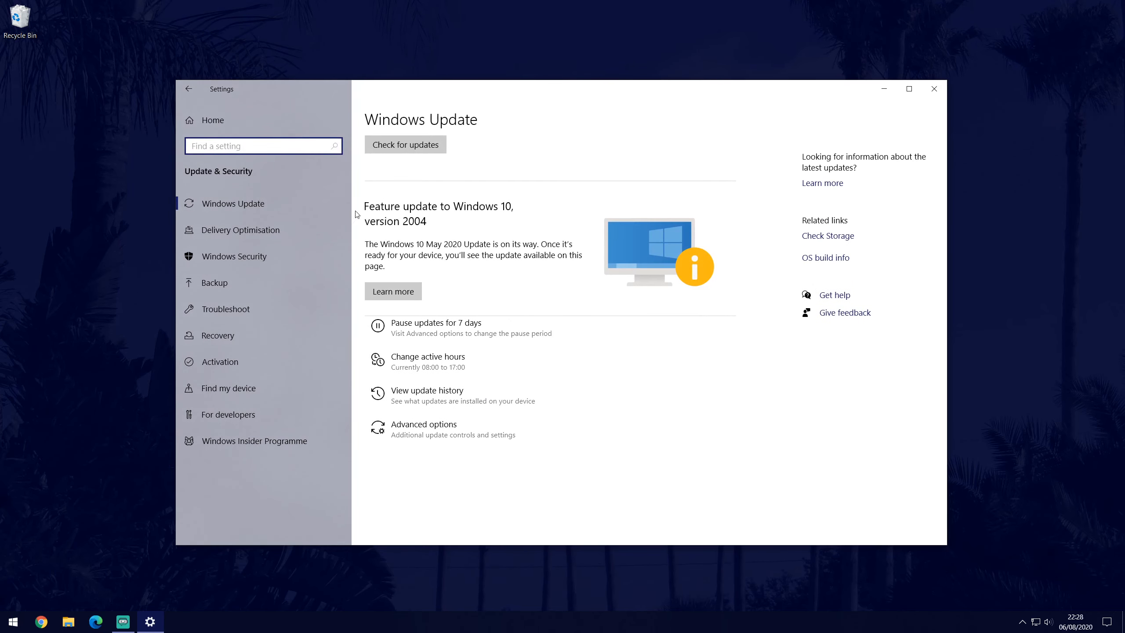
{"action": "left_click", "coordinate": [225, 310]}
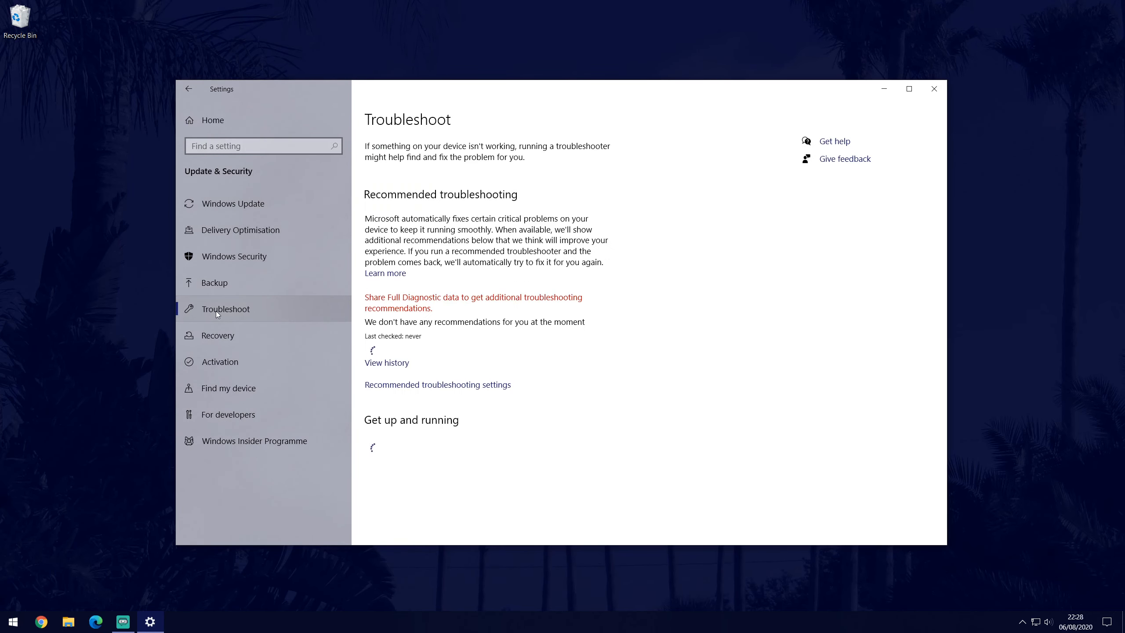
Step: Run the Recording Audio troubleshooter for the Yeti Stereo Microphone
{"action": "scroll", "scroll_direction": "down", "scroll_amount": 3}
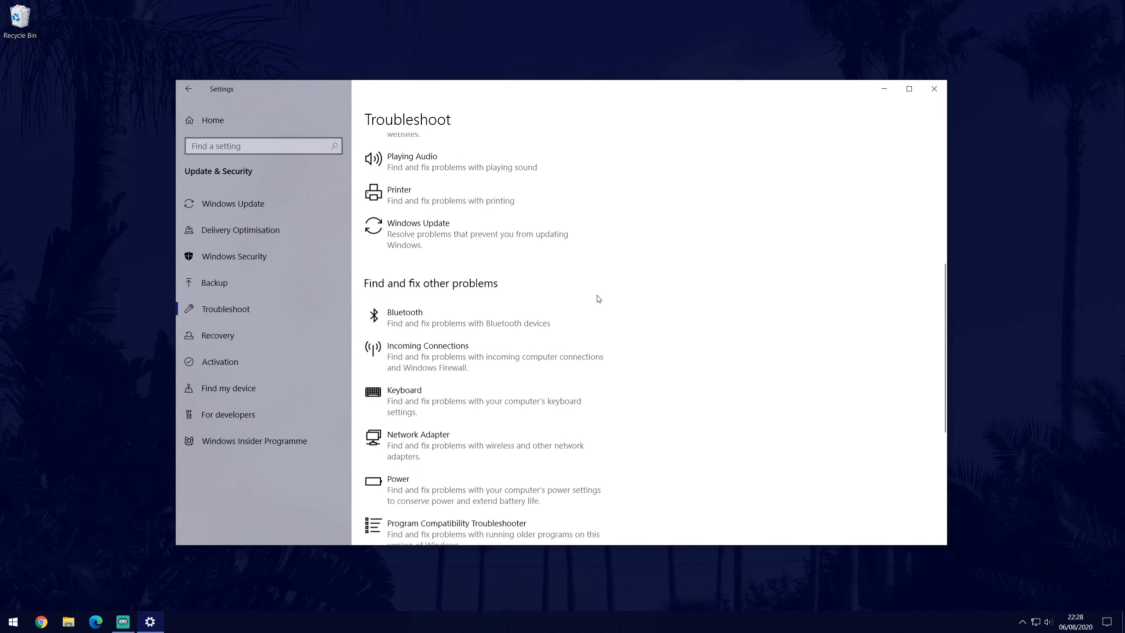
{"action": "scroll", "scroll_direction": "down", "scroll_amount": 3}
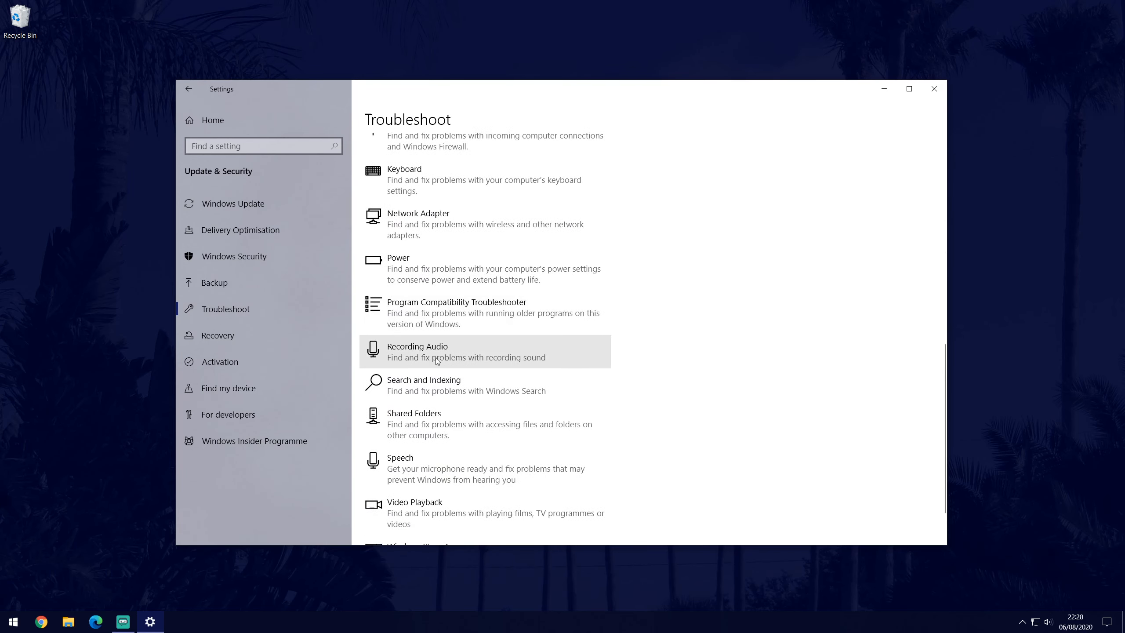
{"action": "left_click", "coordinate": [439, 351]}
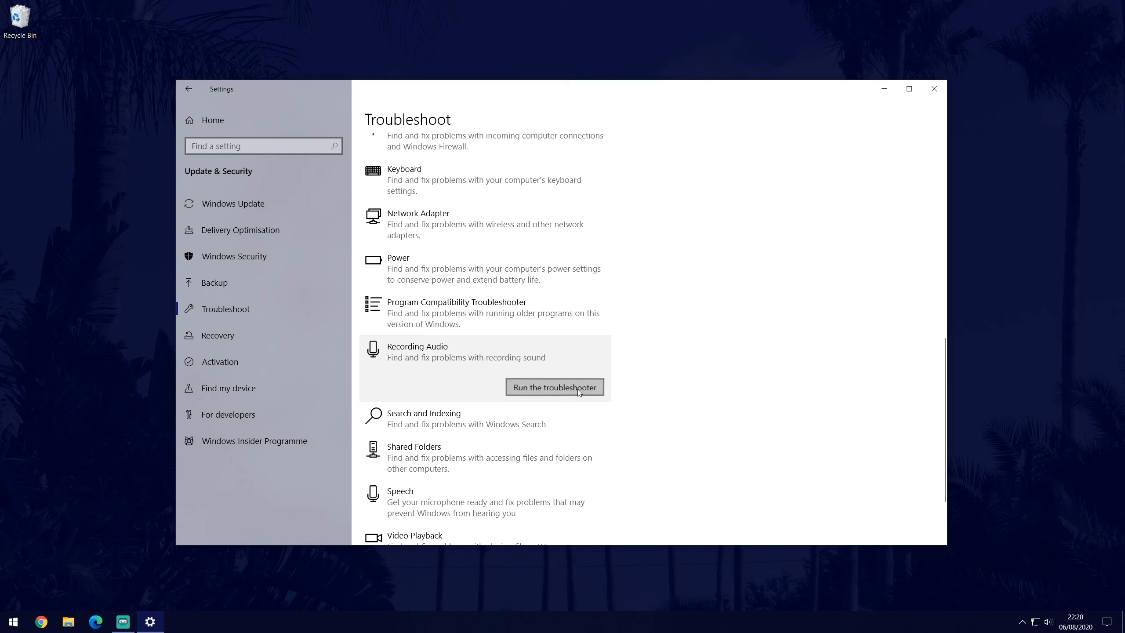
{"action": "left_click", "coordinate": [554, 387]}
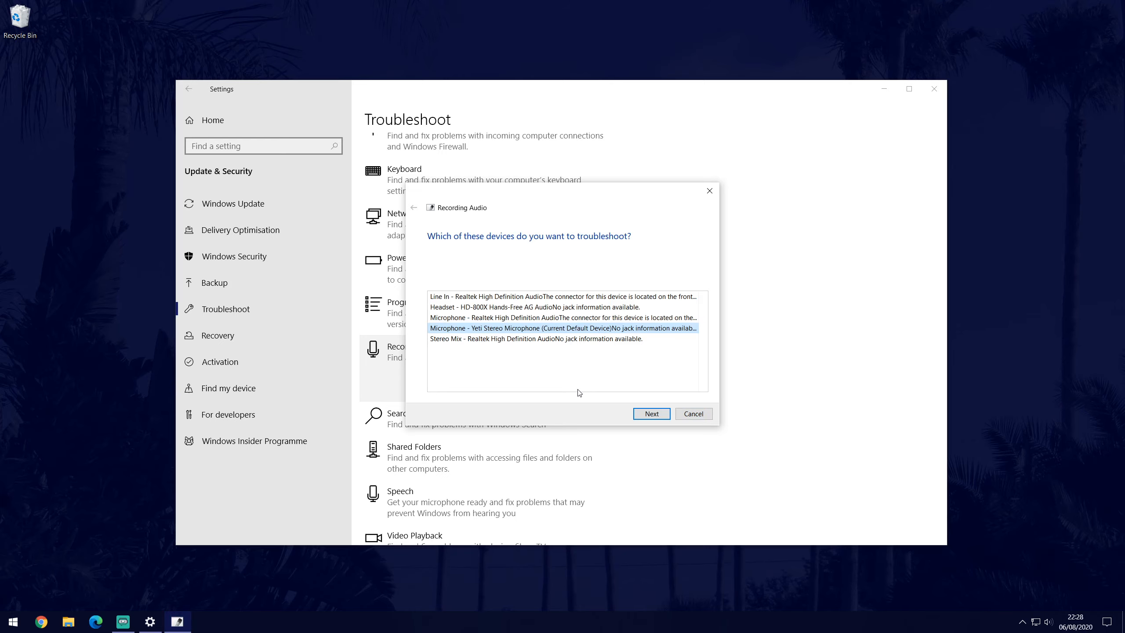
{"action": "left_click", "coordinate": [693, 413]}
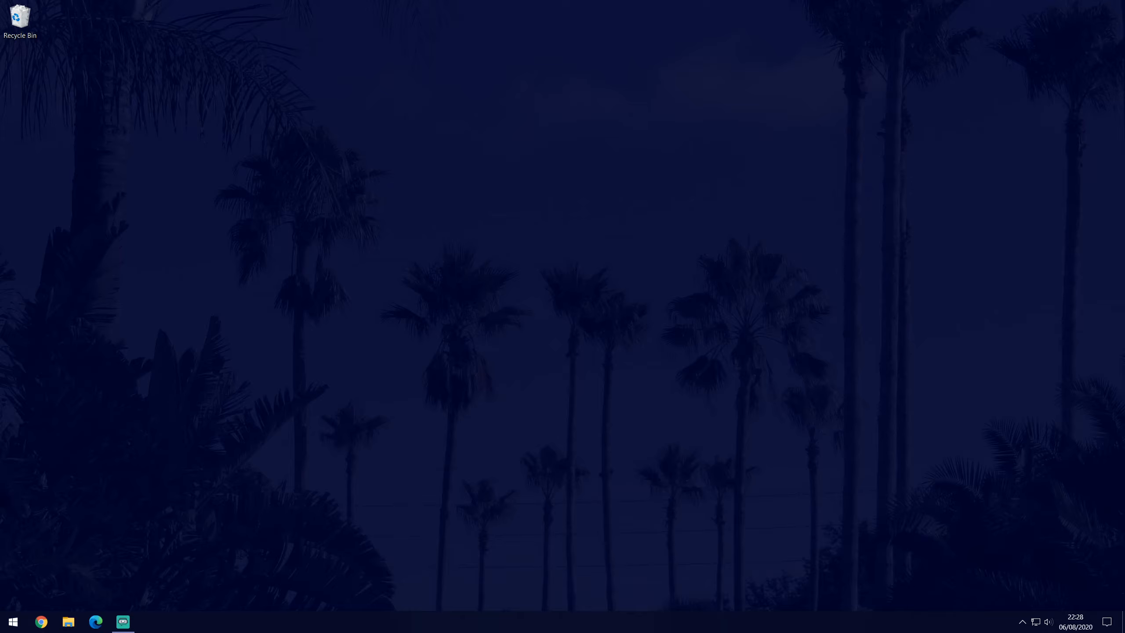
Step: Launch Device Manager via Start search 'dev' and expand Audio inputs and outputs
{"action": "left_click", "coordinate": [15, 622]}
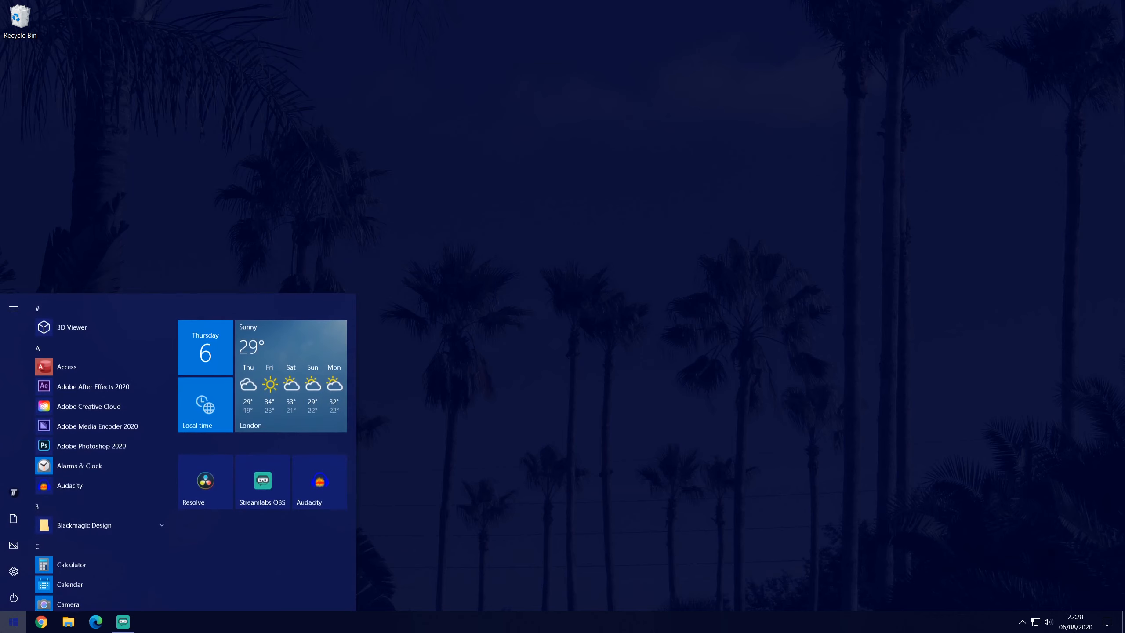
{"action": "type", "text": "dev"}
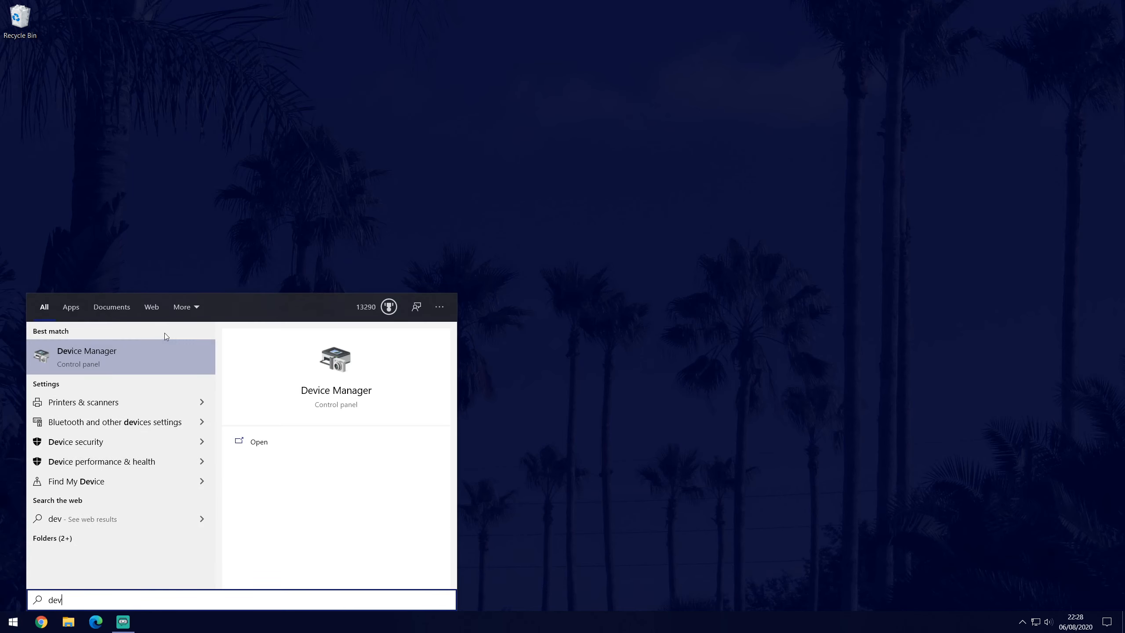
{"action": "left_click", "coordinate": [86, 357]}
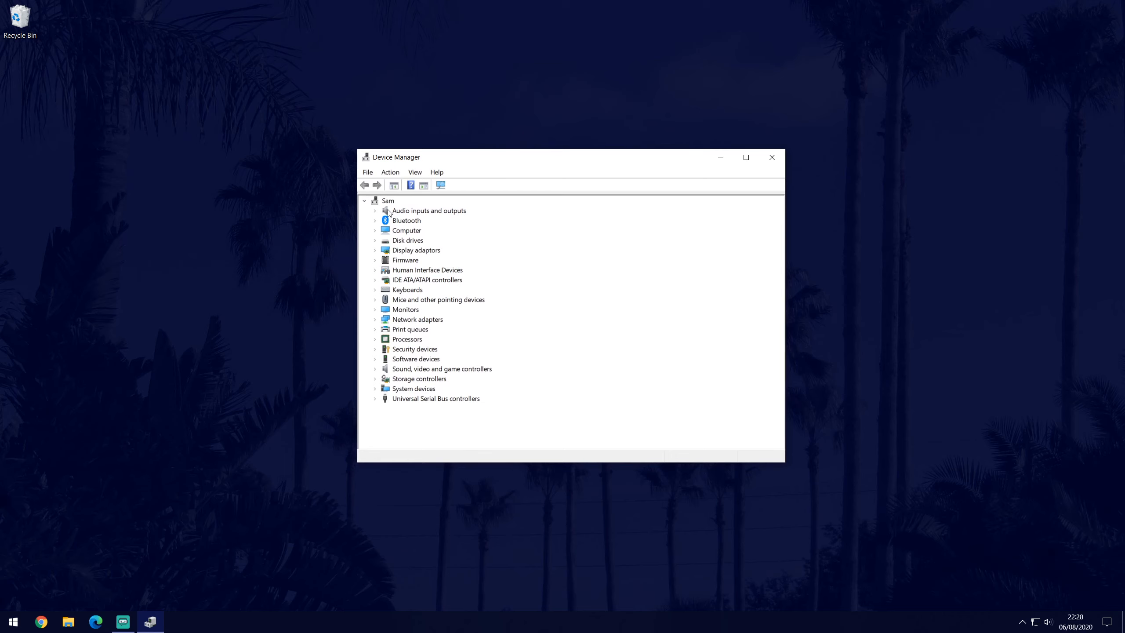
{"action": "left_click", "coordinate": [374, 211]}
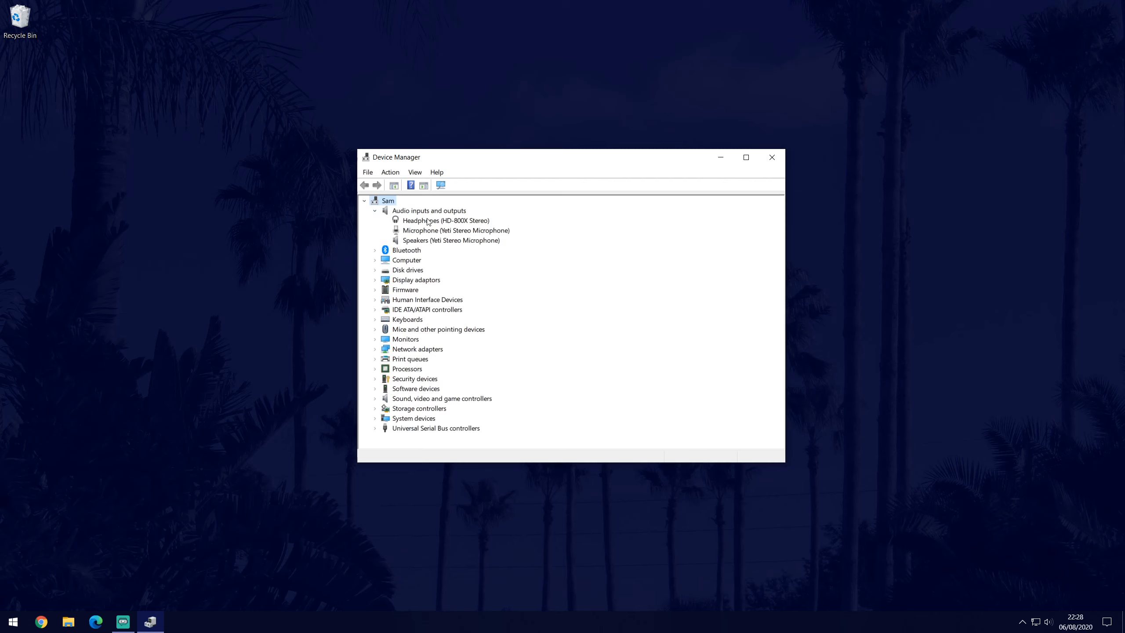
Step: View the Yeti Stereo Microphone's Driver properties and start a driver update
{"action": "left_click", "coordinate": [455, 230]}
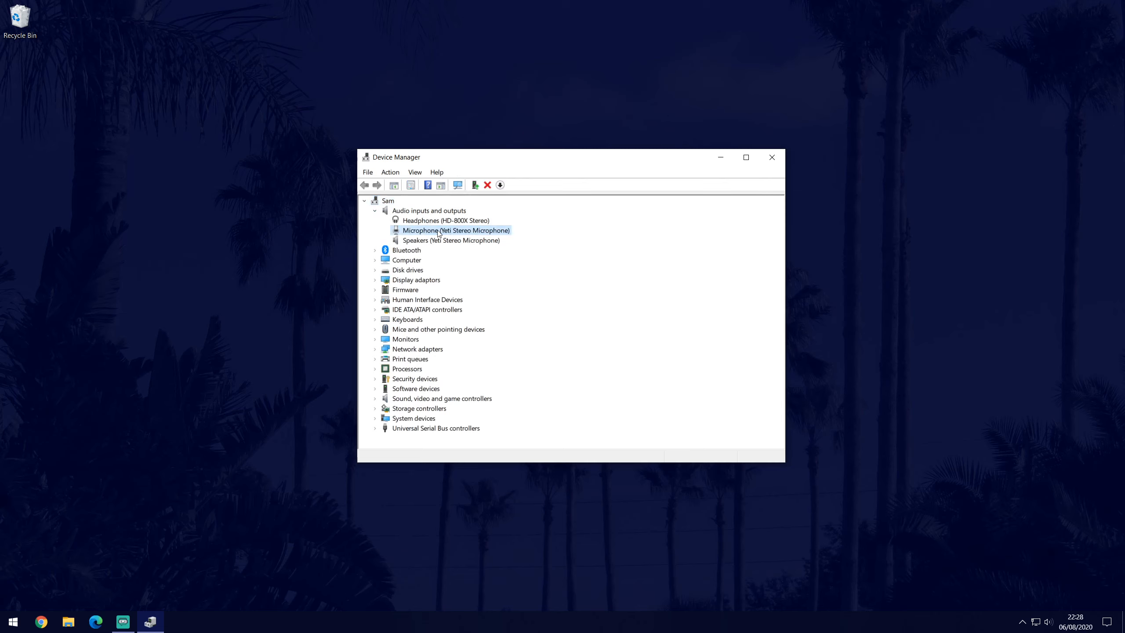
{"action": "double_click", "coordinate": [456, 231]}
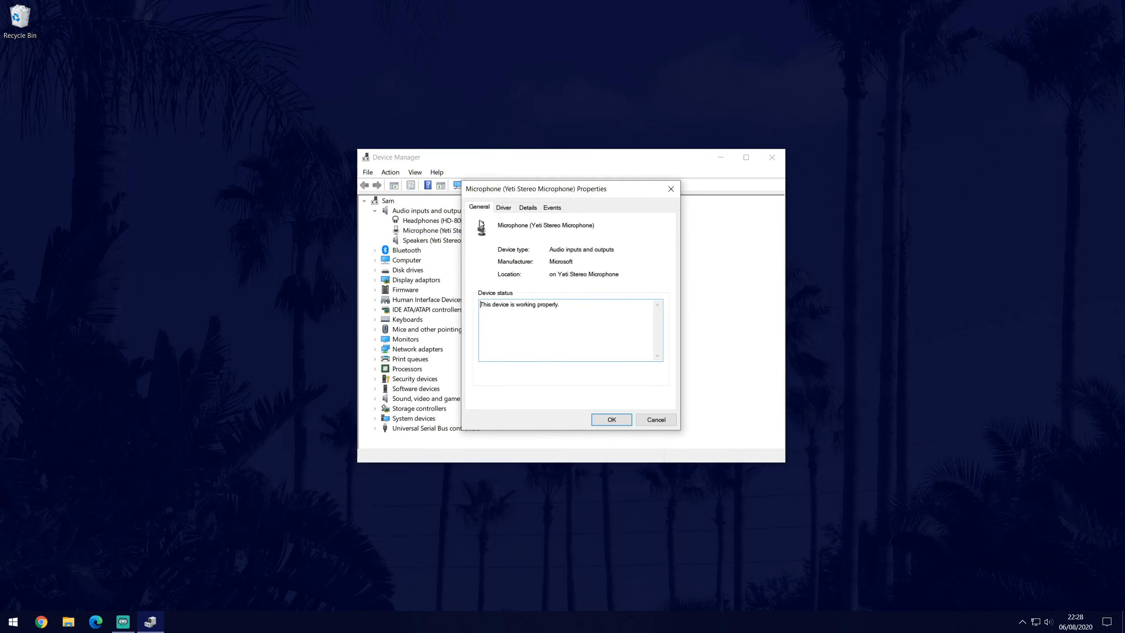
{"action": "left_click", "coordinate": [503, 207]}
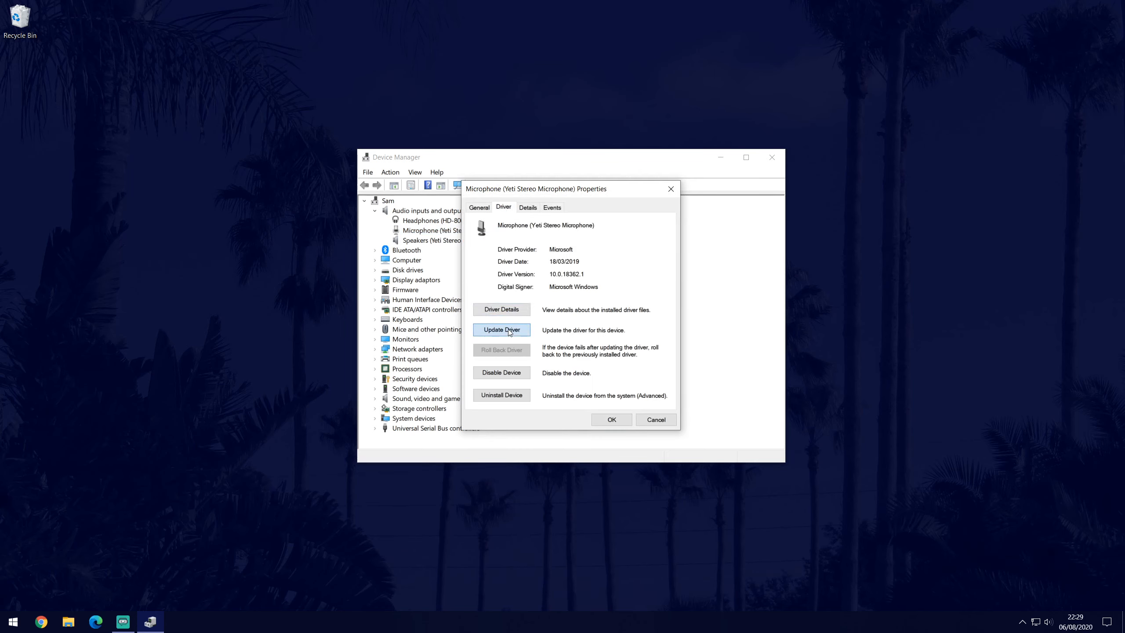
{"action": "left_click", "coordinate": [501, 330]}
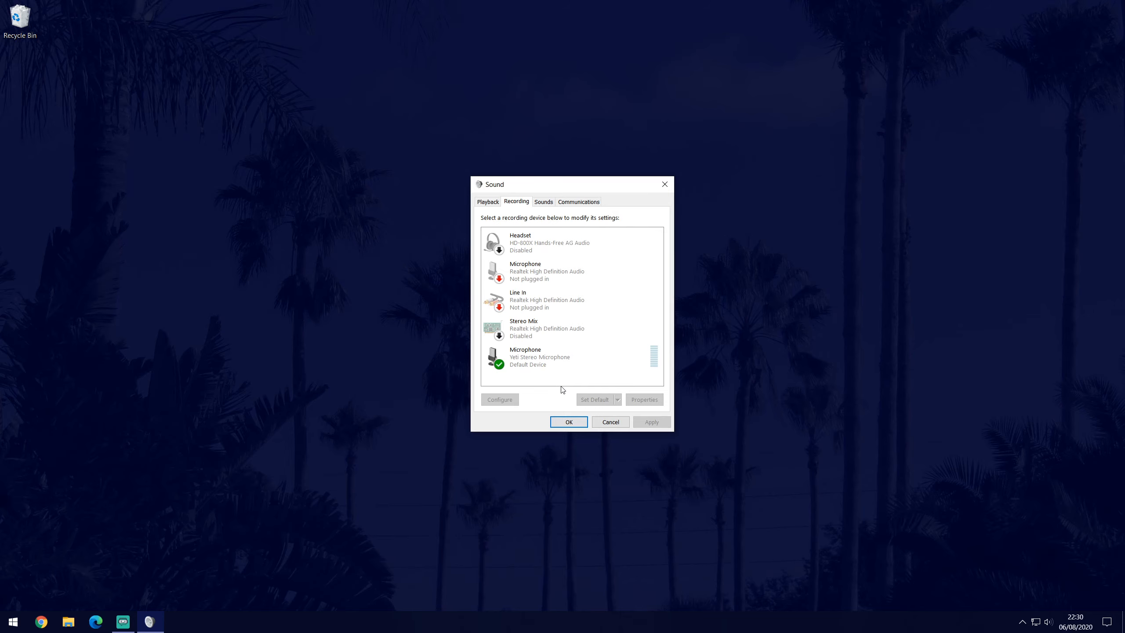
{"action": "mouse_move", "coordinate": [548, 390]}
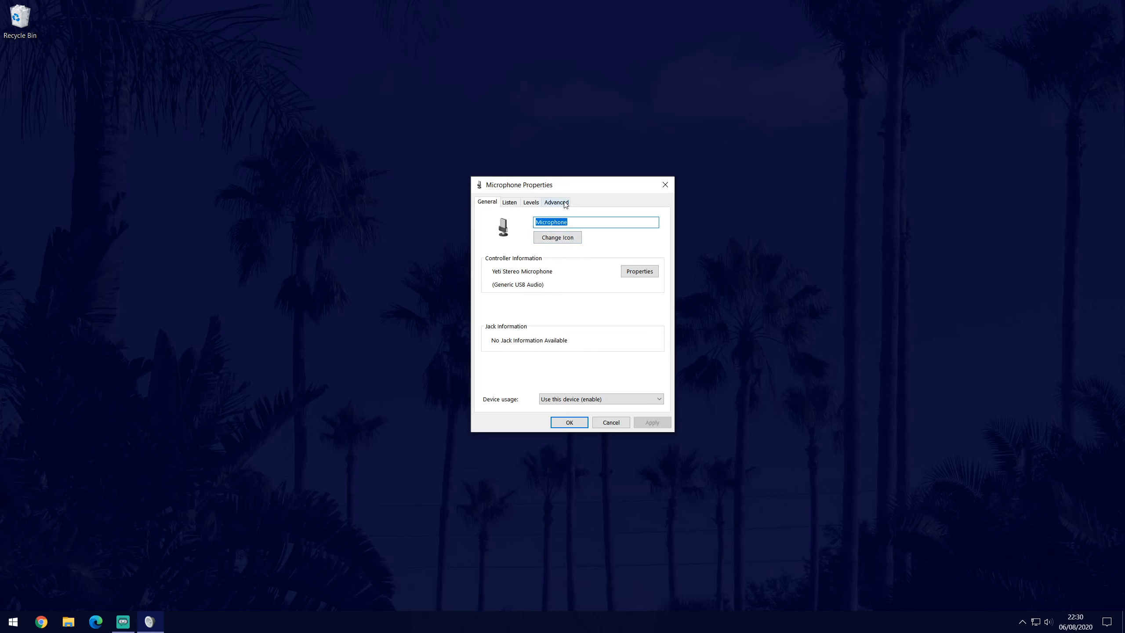
Step: Apply the 2 channel, 16 bit, 48000 Hz (DVD Quality) format on the Yeti's Advanced settings
{"action": "left_click", "coordinate": [557, 202]}
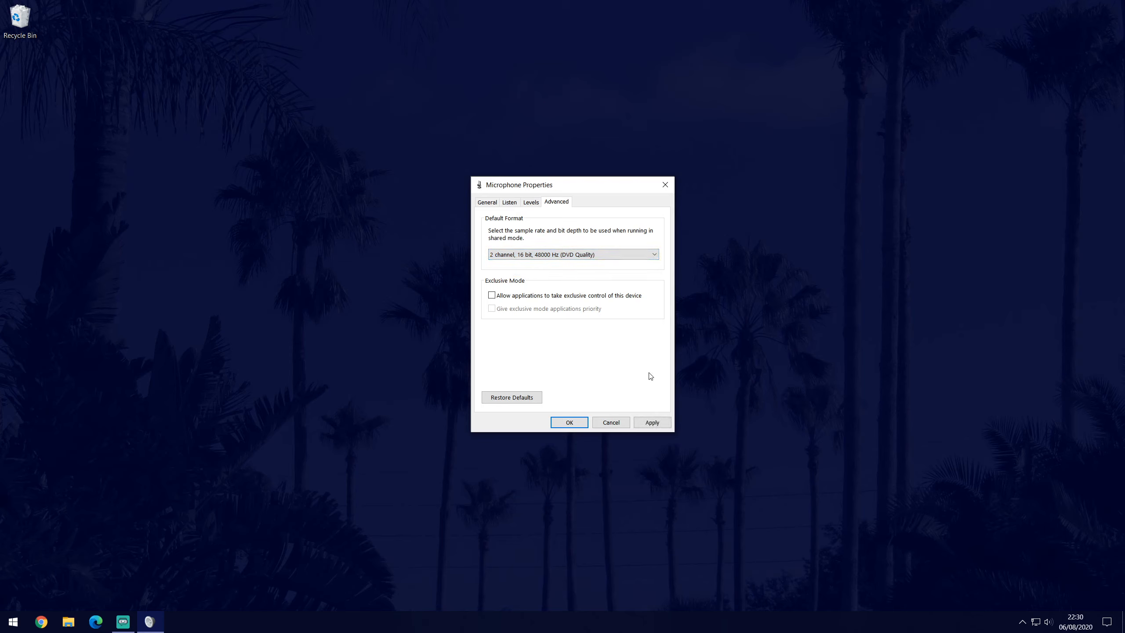
{"action": "left_click", "coordinate": [652, 422]}
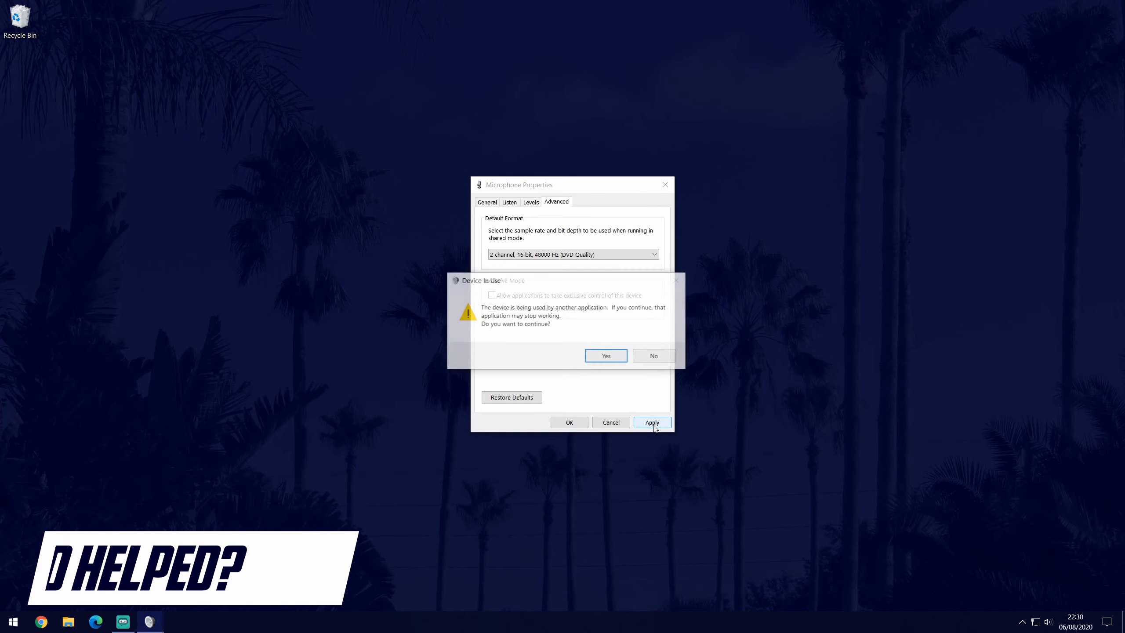
Step: Confirm the device-in-use warning and set the Yeti microphone level to 85
{"action": "left_click", "coordinate": [605, 355]}
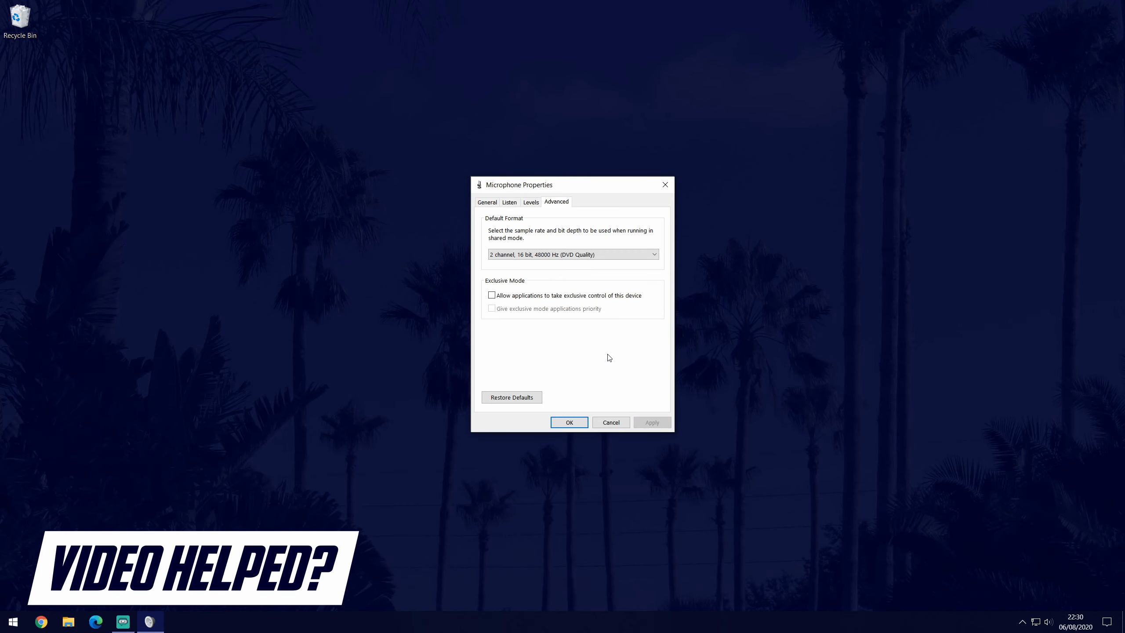
{"action": "left_click", "coordinate": [530, 202]}
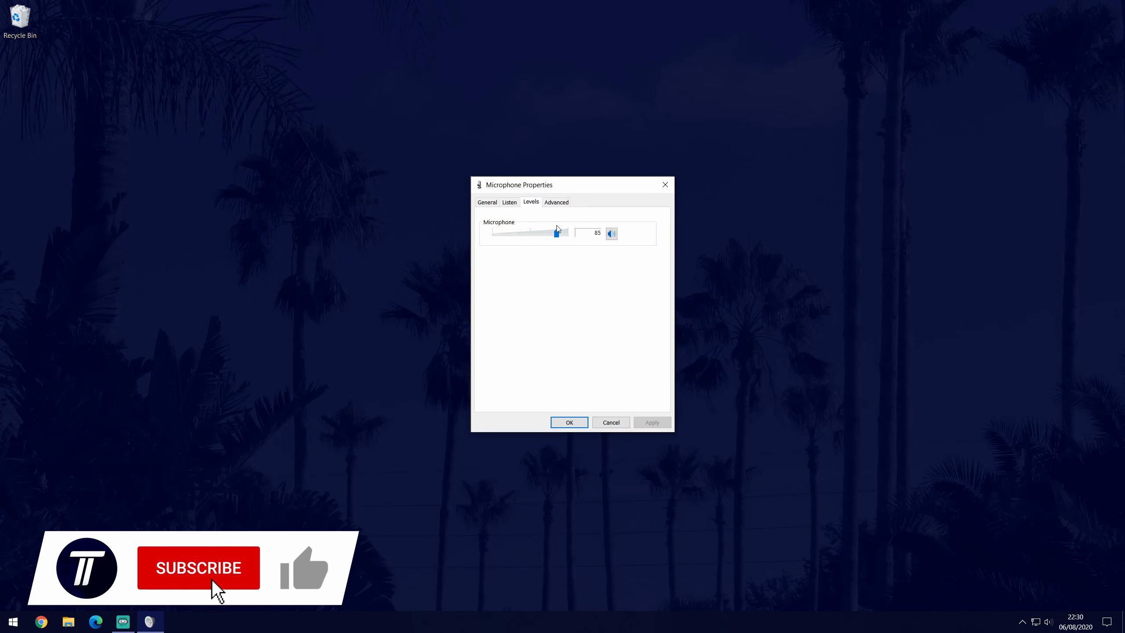
{"action": "left_click", "coordinate": [198, 567]}
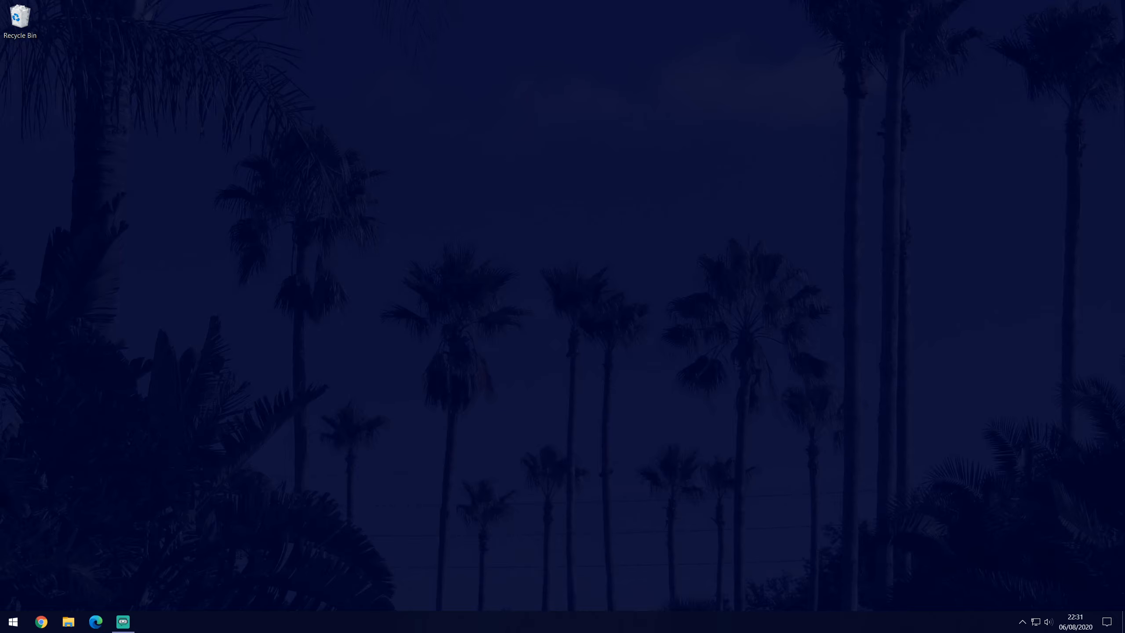
Step: Set Game bar Captures audio quality to 192 kbps under Settings > Gaming, then close Settings
{"action": "left_click", "coordinate": [12, 621]}
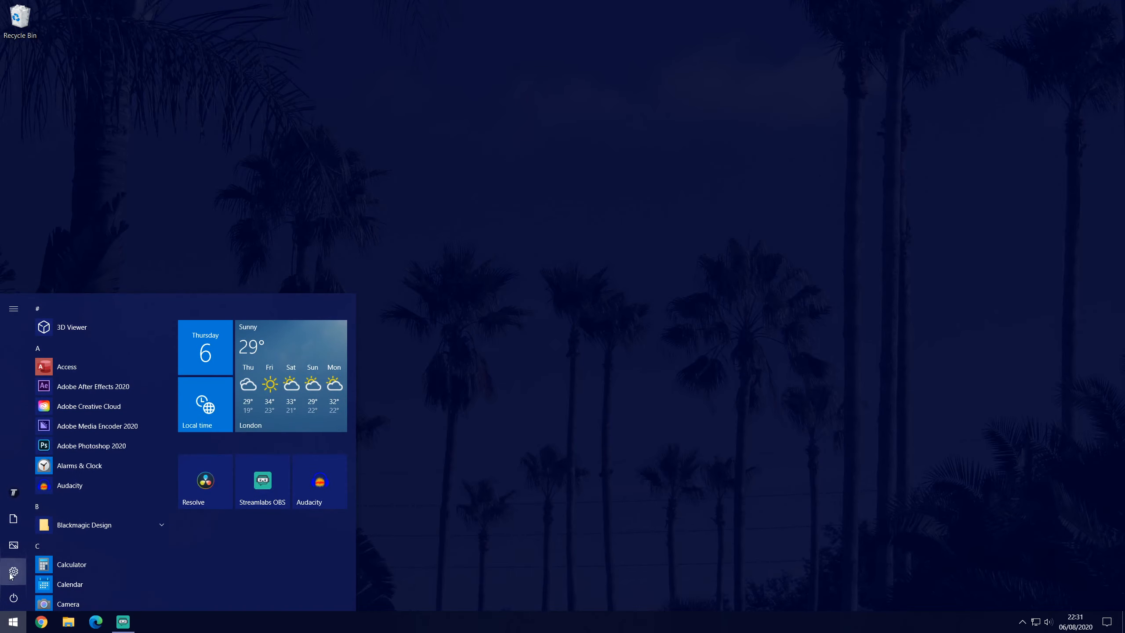
{"action": "left_click", "coordinate": [12, 570]}
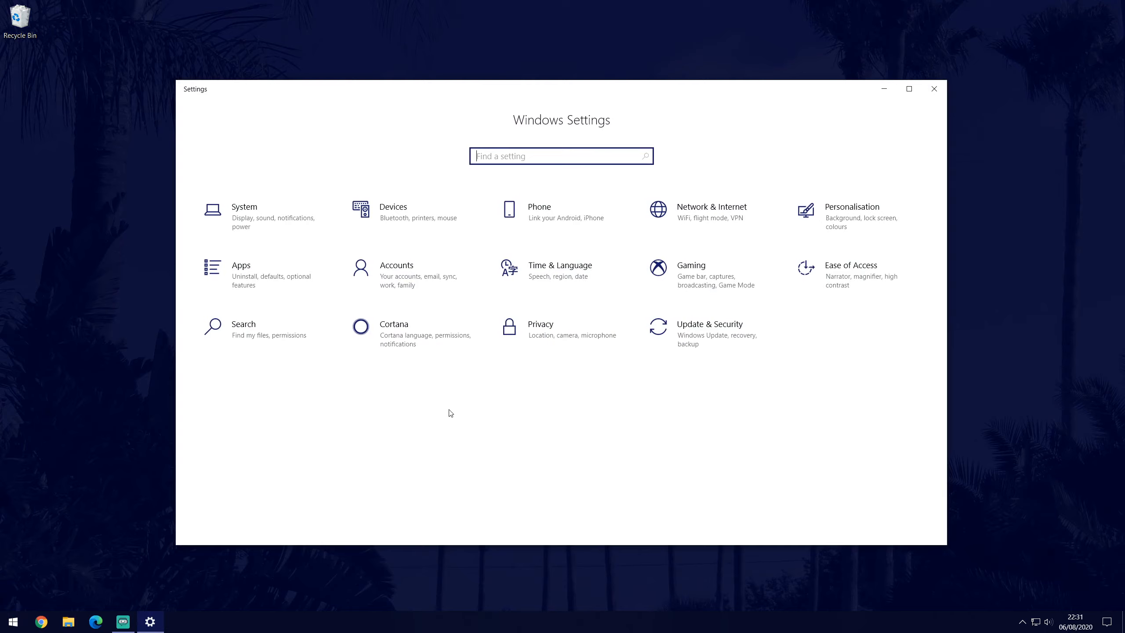
{"action": "left_click", "coordinate": [691, 266]}
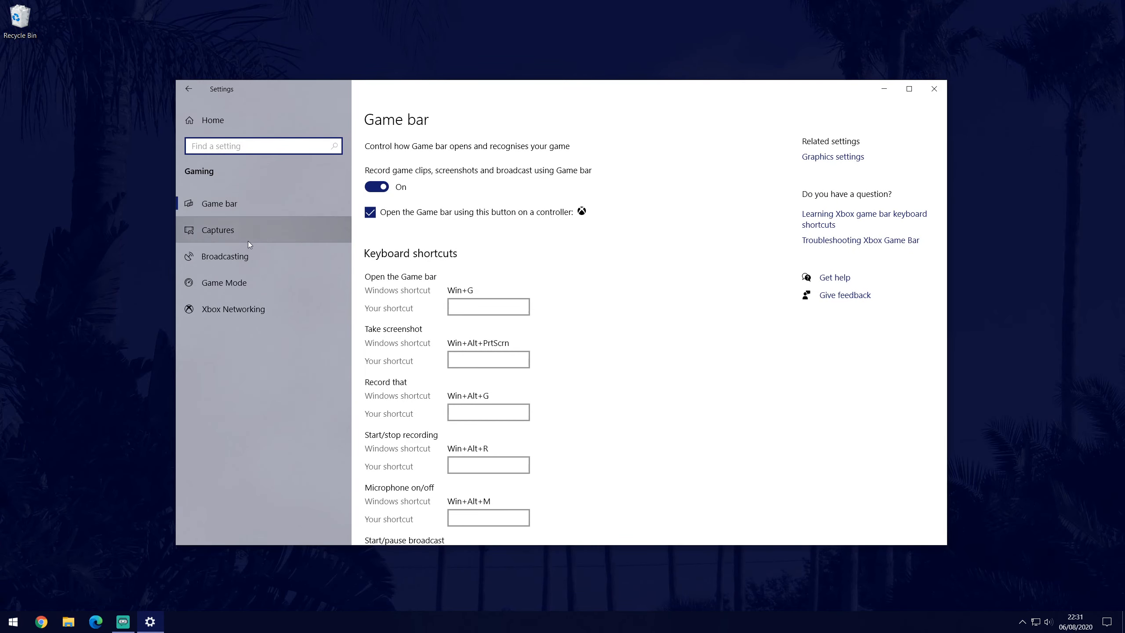
{"action": "left_click", "coordinate": [218, 230]}
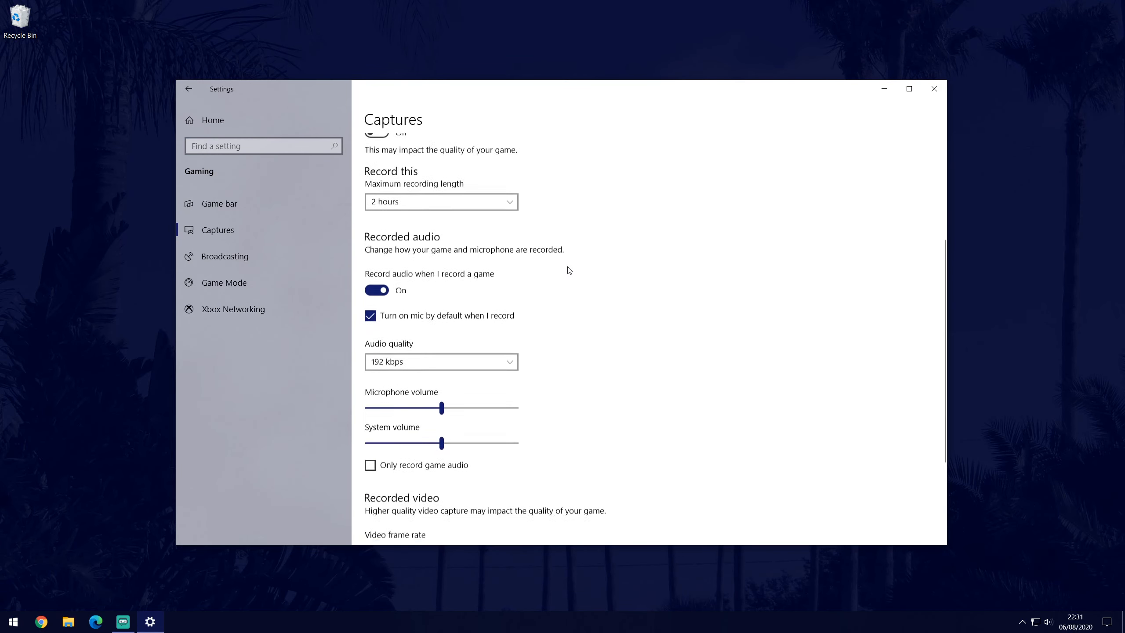
{"action": "left_click", "coordinate": [441, 362]}
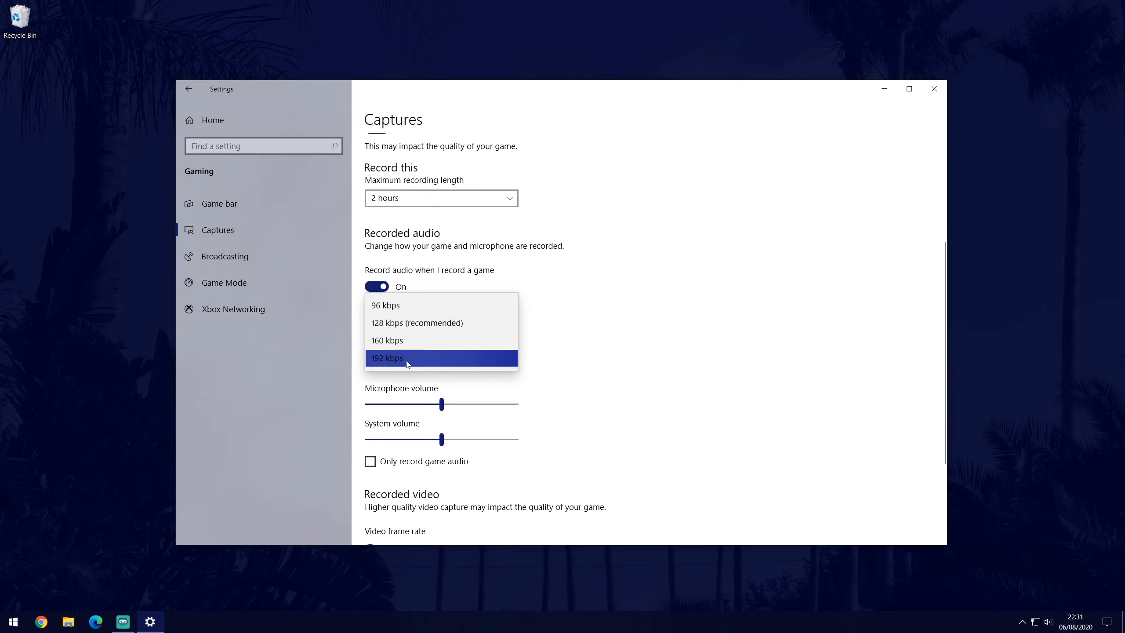
{"action": "left_click", "coordinate": [387, 358]}
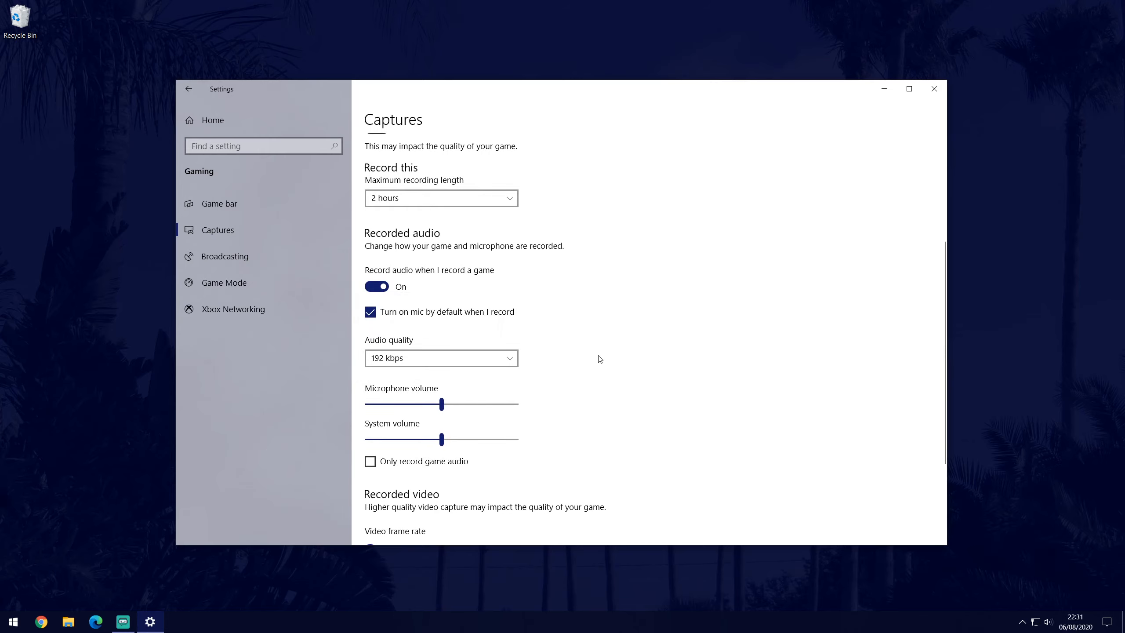
{"action": "left_click", "coordinate": [933, 88]}
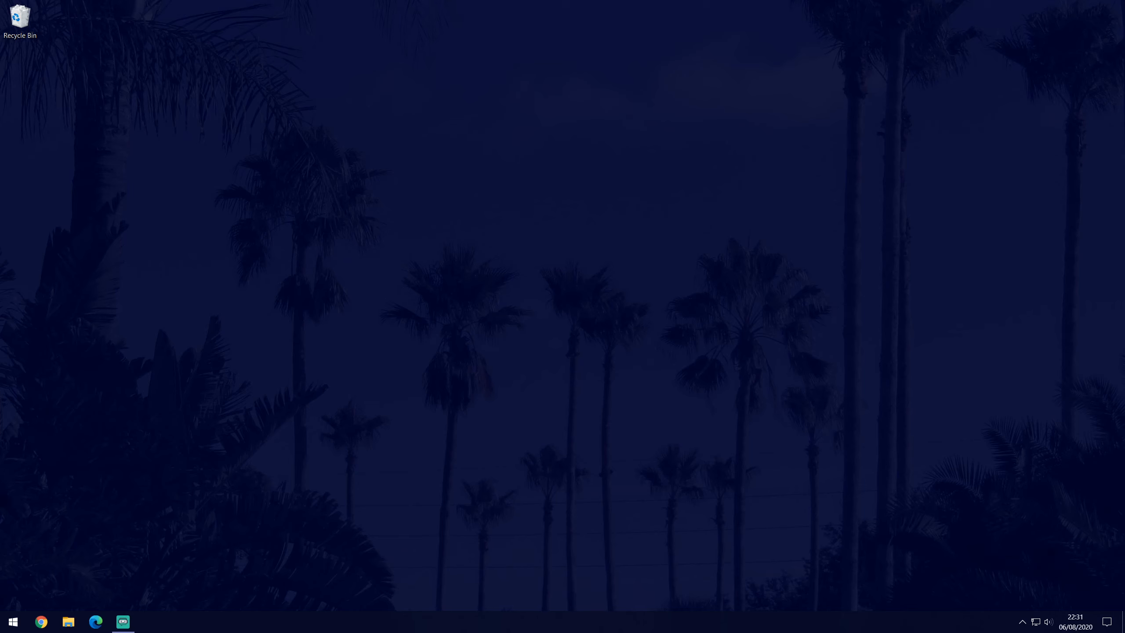
Step: Record a short test clip in Audacity and stop it
{"action": "left_click", "coordinate": [123, 623]}
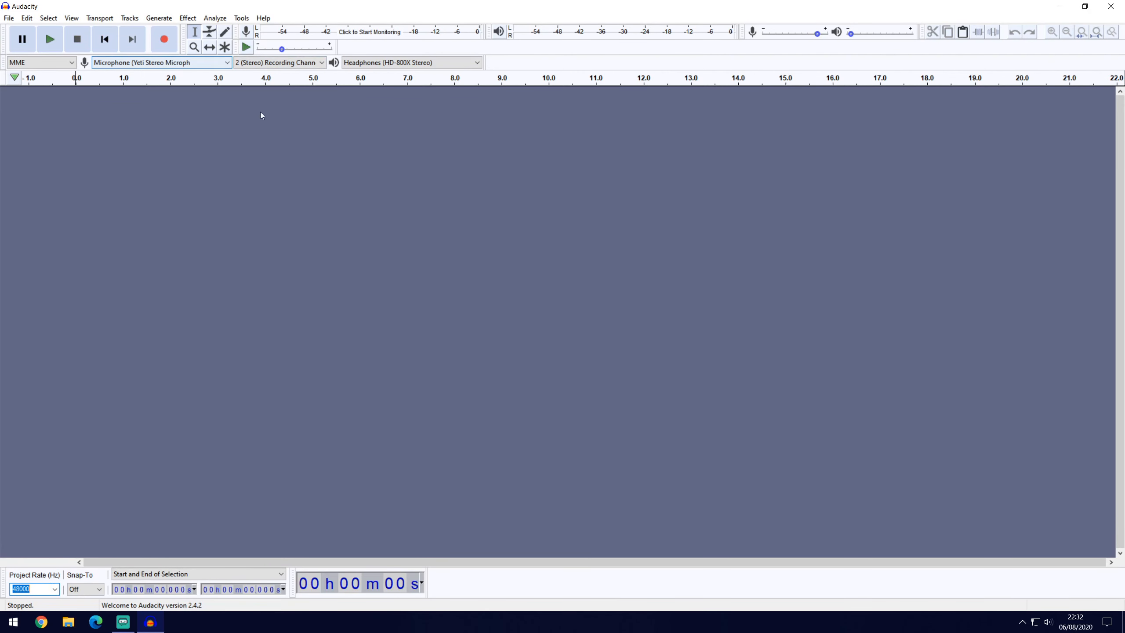
{"action": "left_click", "coordinate": [164, 39]}
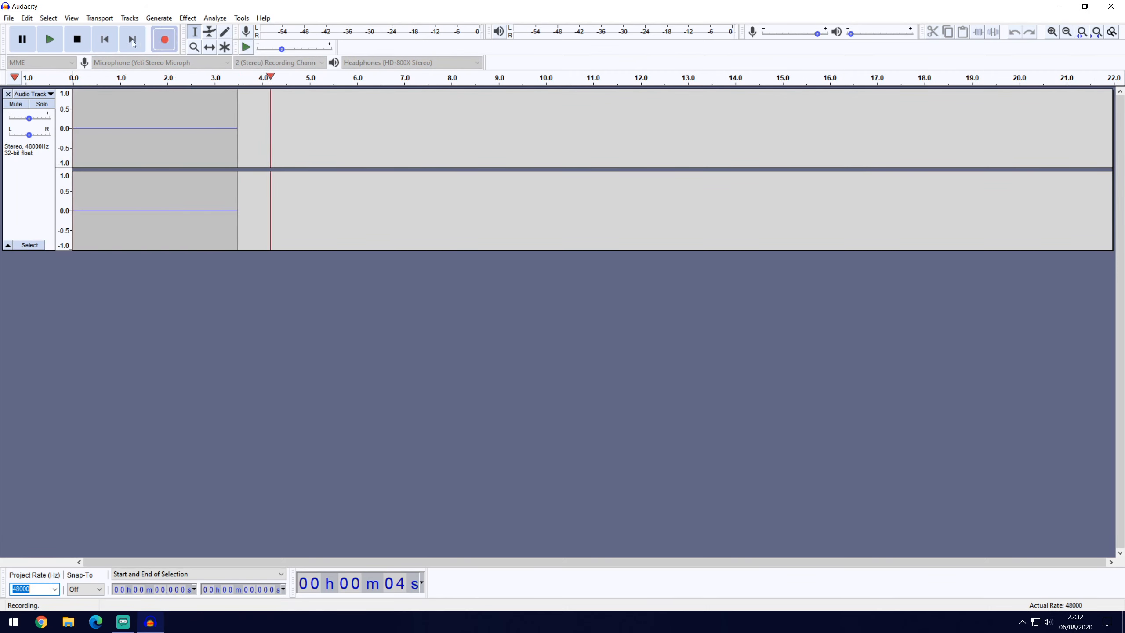
{"action": "left_click", "coordinate": [77, 39]}
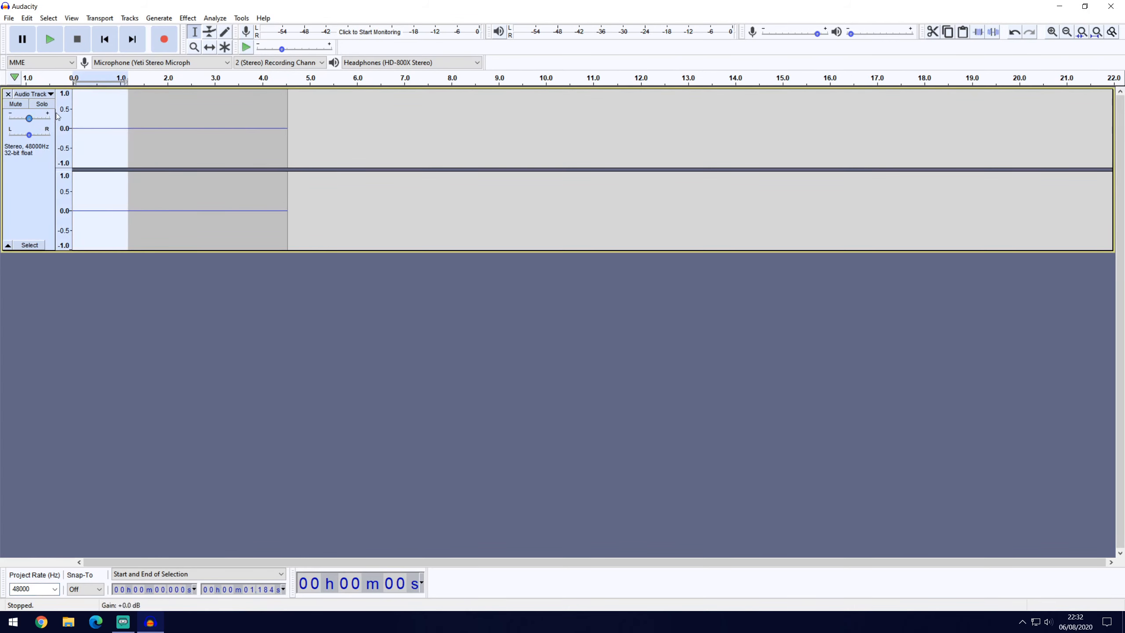
Step: Browse Audacity's Effect menu with entries like Reverb, Compressor and High-Pass Filter
{"action": "left_click", "coordinate": [187, 17]}
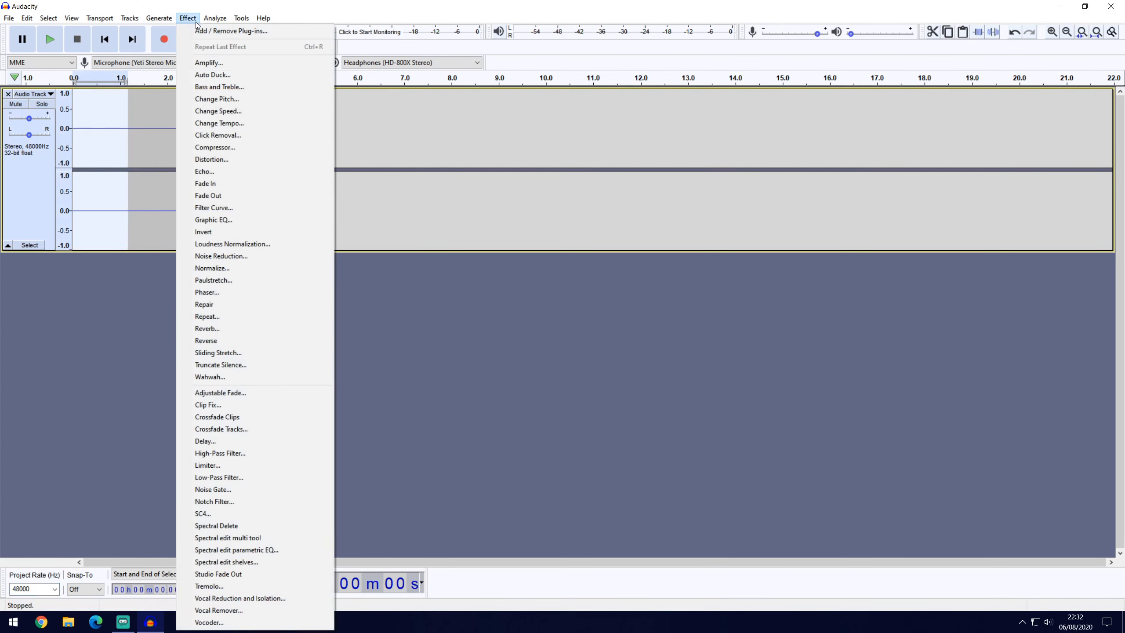
{"action": "mouse_move", "coordinate": [239, 334]}
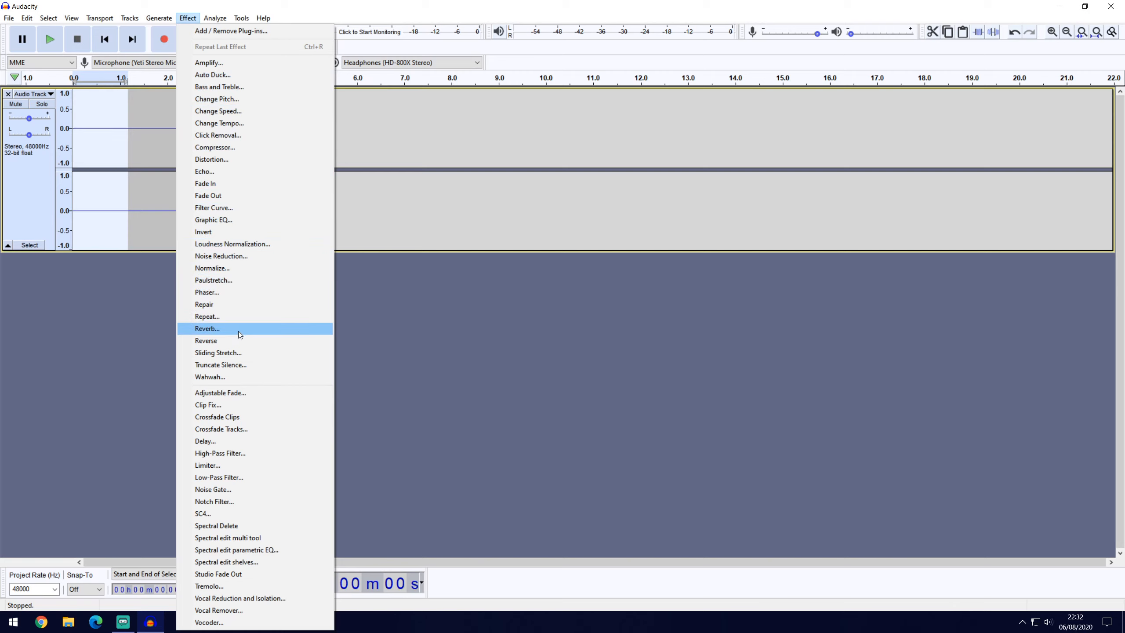
{"action": "left_click", "coordinate": [221, 255]}
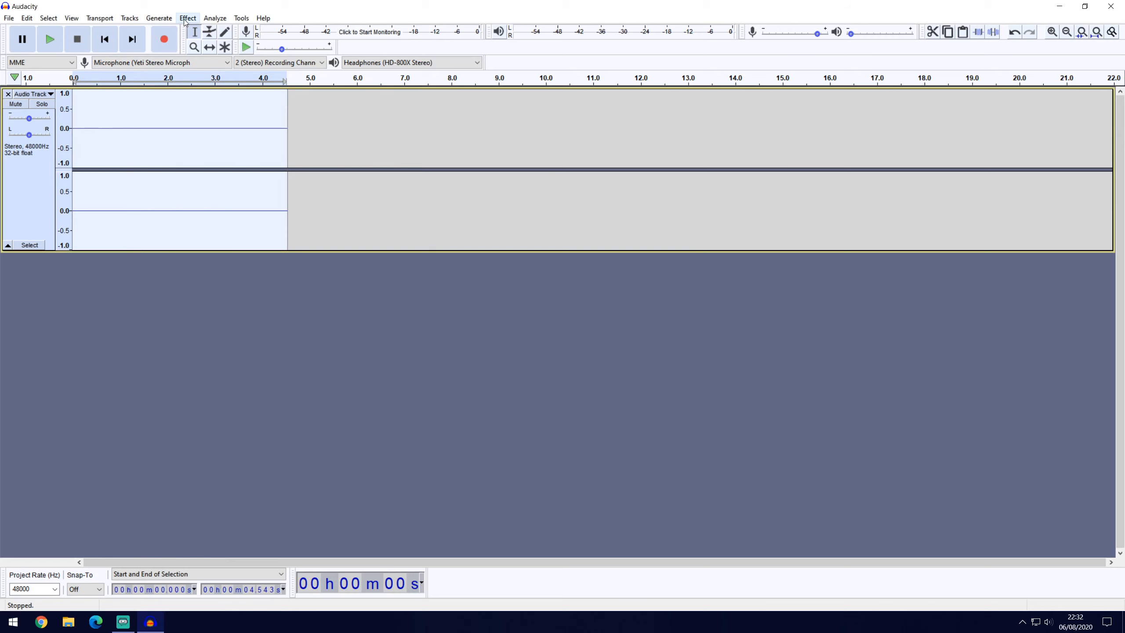
{"action": "left_click", "coordinate": [187, 18]}
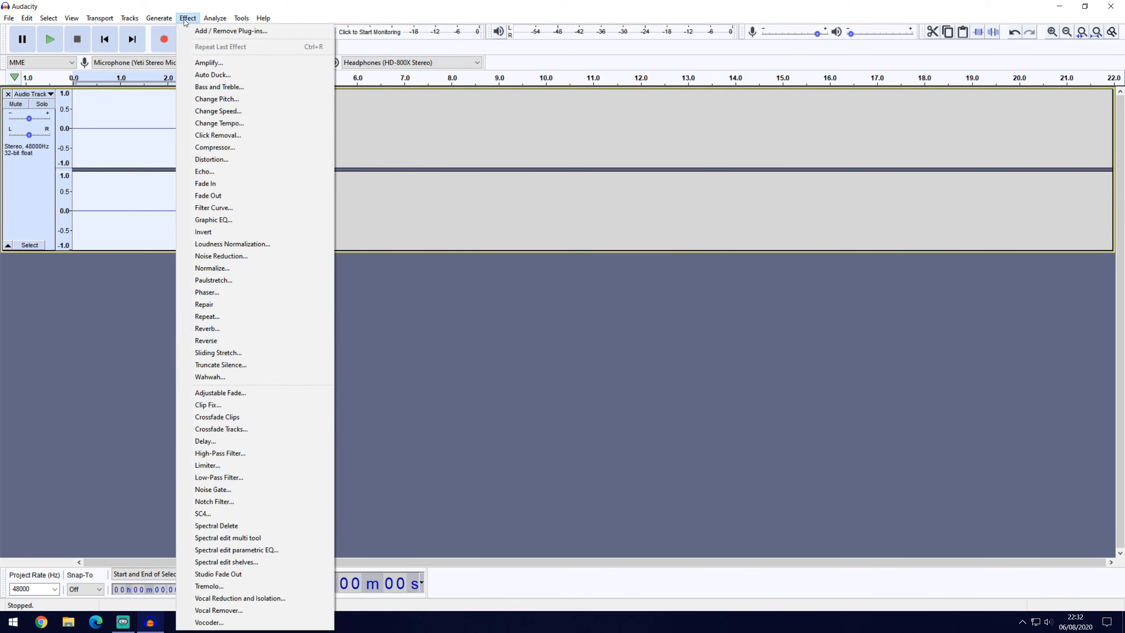
{"action": "mouse_move", "coordinate": [222, 152]}
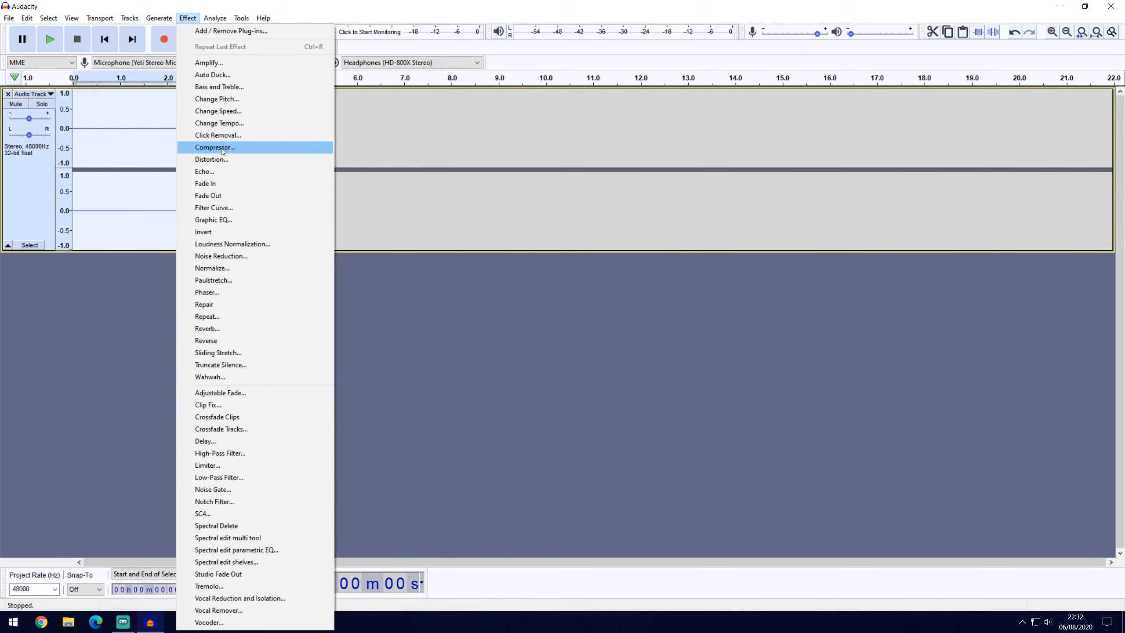
{"action": "mouse_move", "coordinate": [226, 155]}
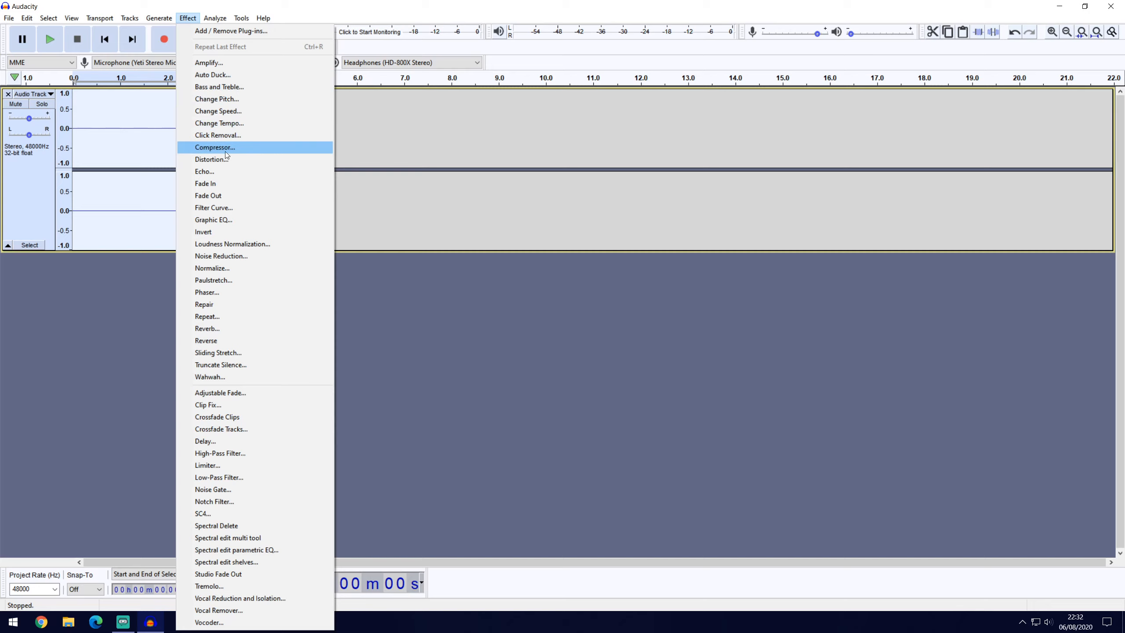
{"action": "mouse_move", "coordinate": [243, 92]}
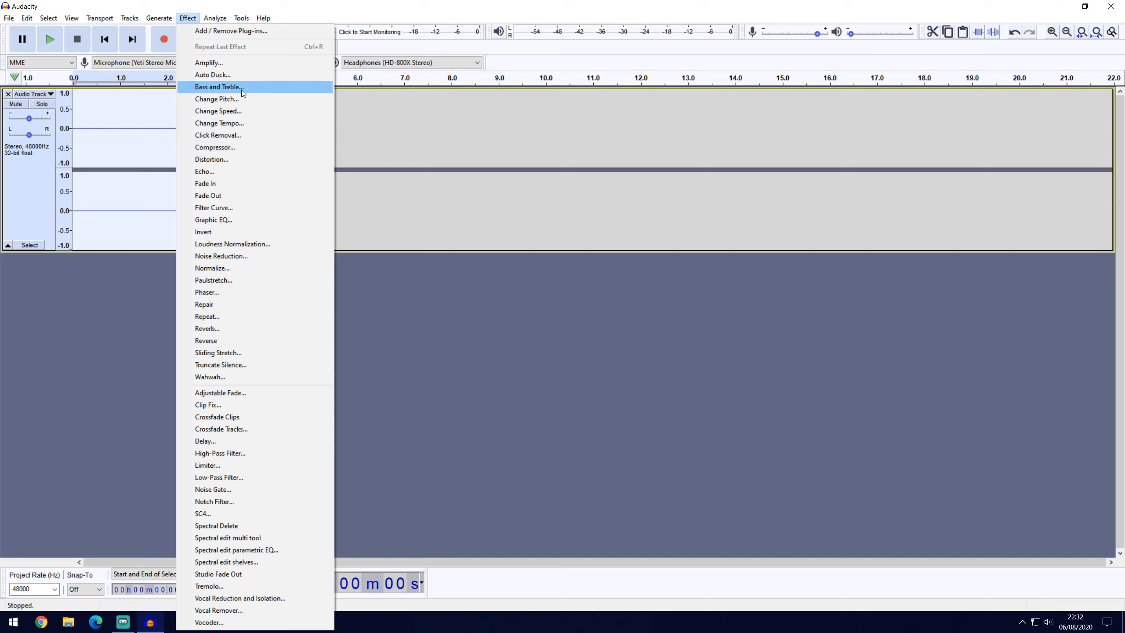
{"action": "mouse_move", "coordinate": [230, 353]}
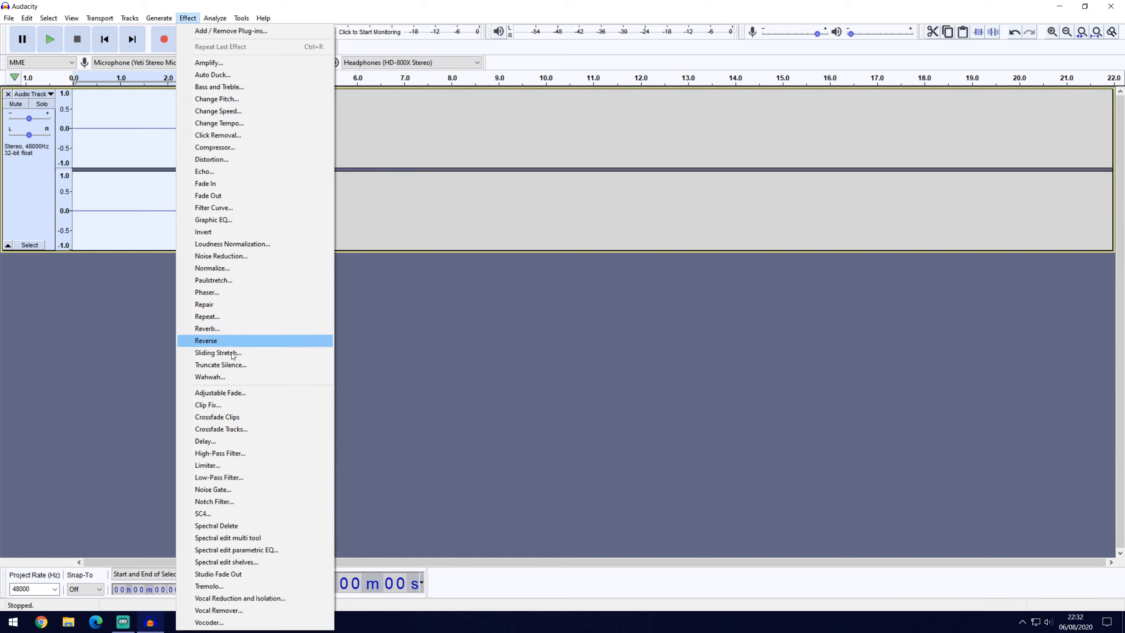
{"action": "mouse_move", "coordinate": [227, 477]}
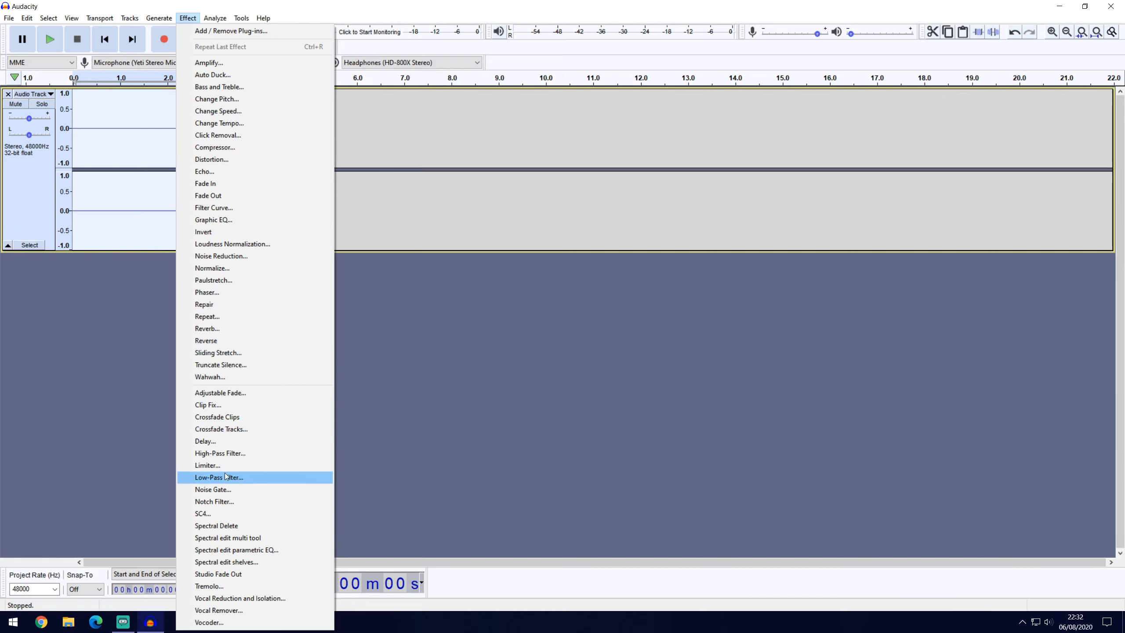
{"action": "mouse_move", "coordinate": [236, 457]}
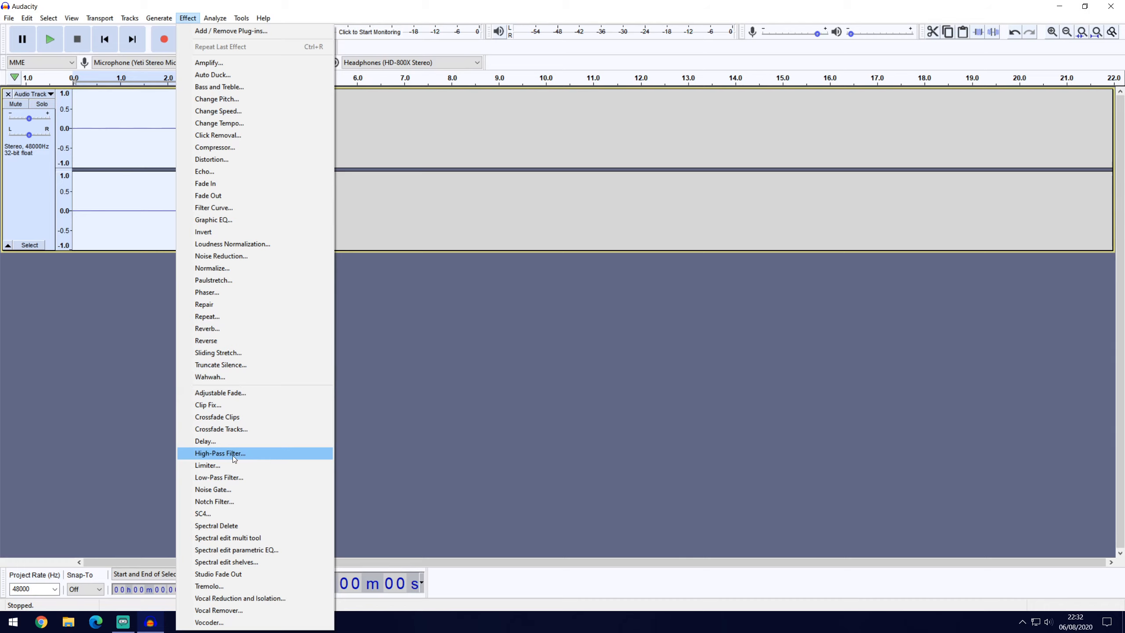
{"action": "mouse_move", "coordinate": [480, 432]}
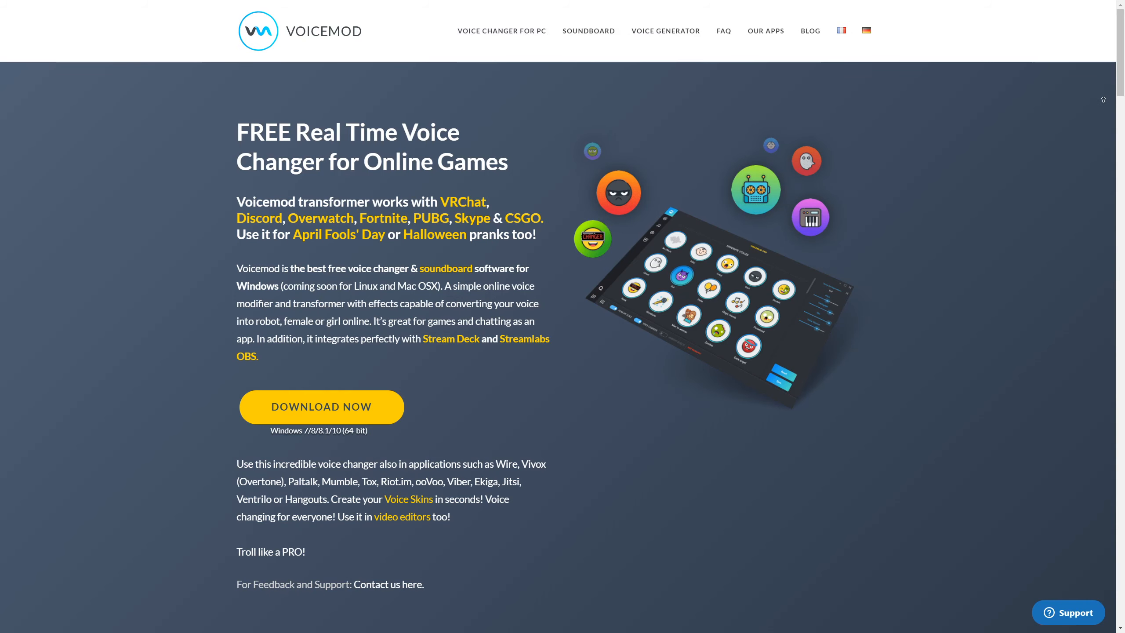
Step: Scroll through the Voicemod homepage and the Voicemeeter page down to its Download and Install section
{"action": "scroll", "scroll_direction": "down", "scroll_amount": 3}
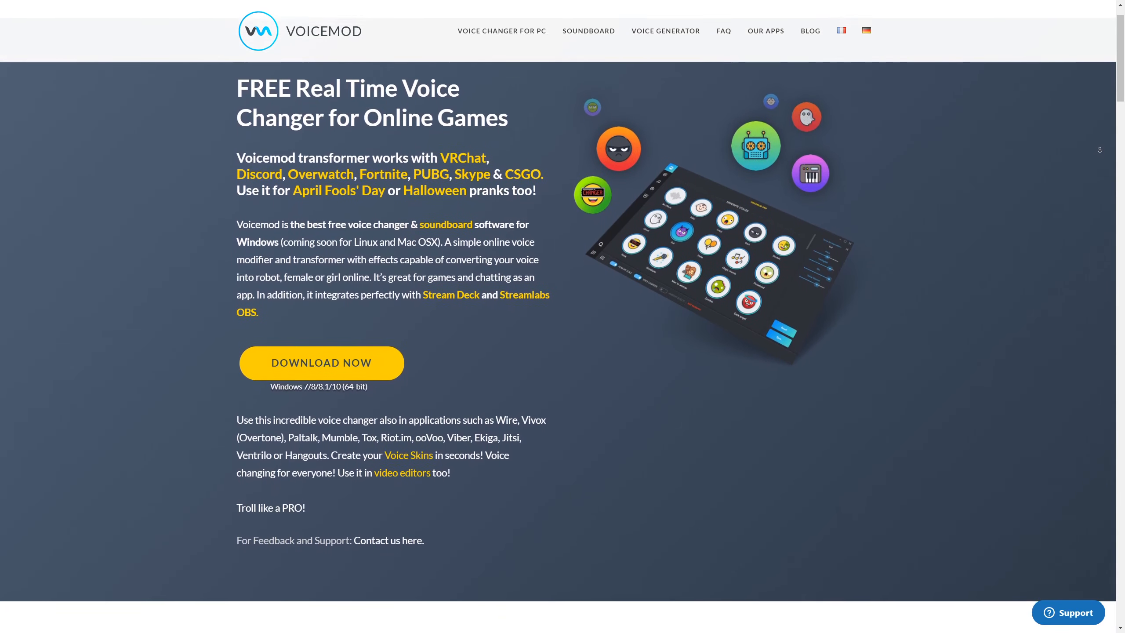
{"action": "scroll", "scroll_direction": "down", "scroll_amount": 3}
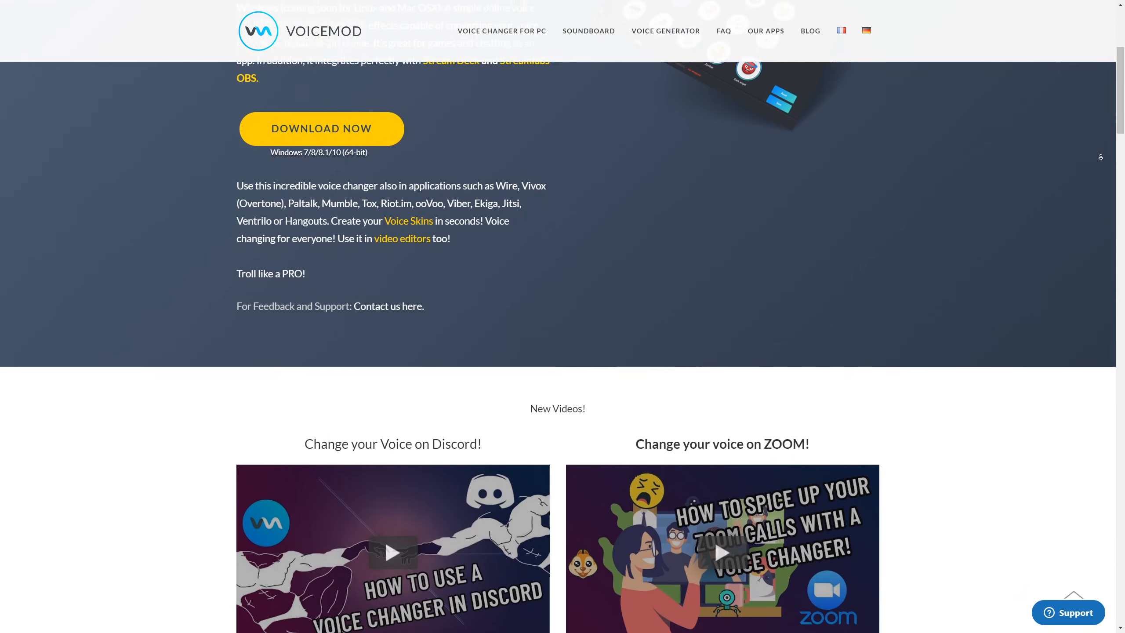
{"action": "scroll", "scroll_direction": "down", "scroll_amount": 3}
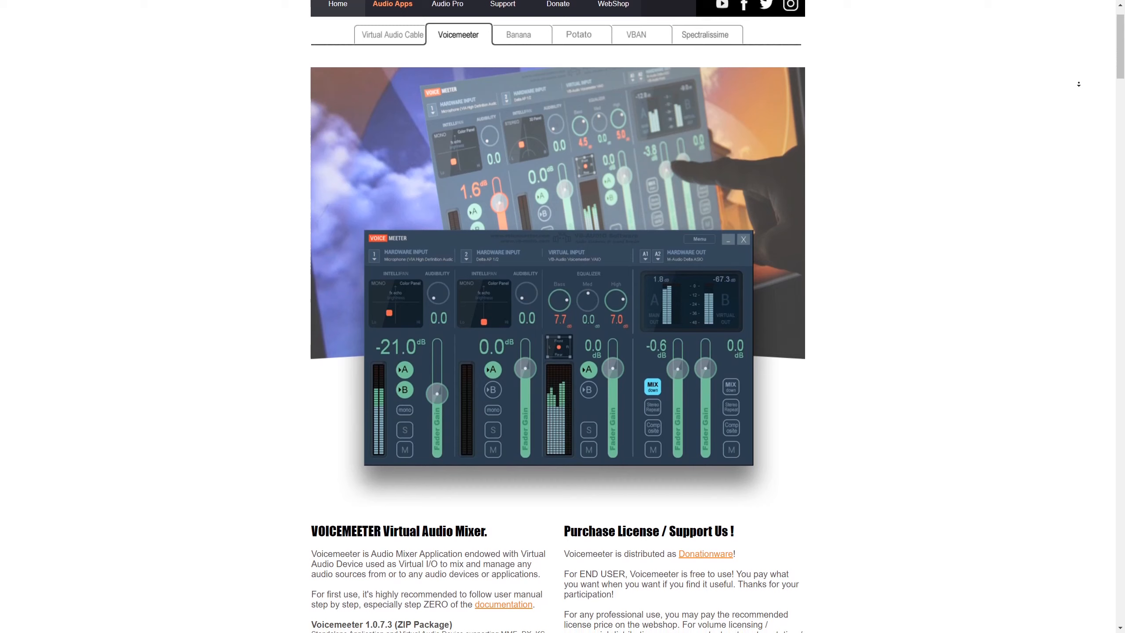
{"action": "scroll", "scroll_direction": "down", "scroll_amount": 3}
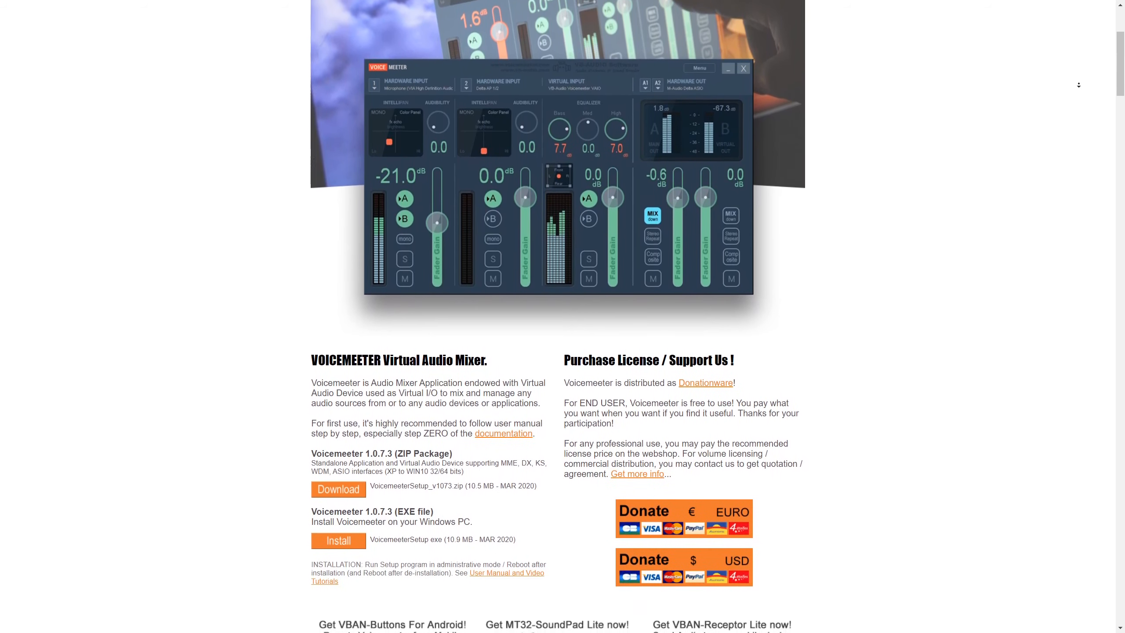
{"action": "scroll", "scroll_direction": "down", "scroll_amount": 3}
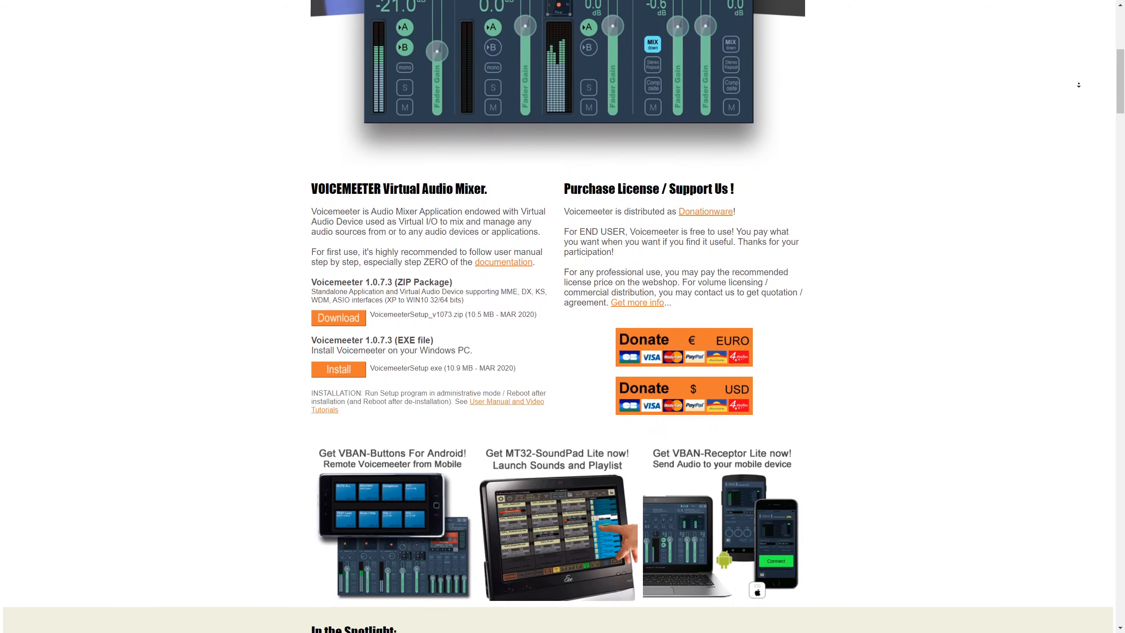
{"action": "scroll", "scroll_direction": "down", "scroll_amount": 3}
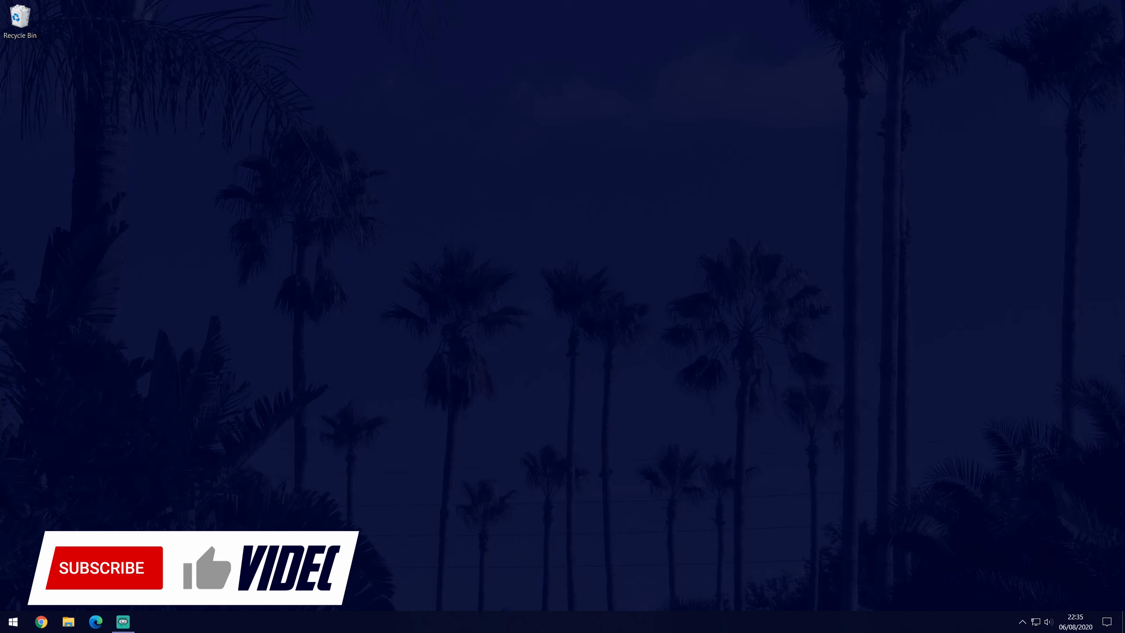
Step: Close the browser and return to the Windows 10 desktop
{"action": "left_click", "coordinate": [101, 568]}
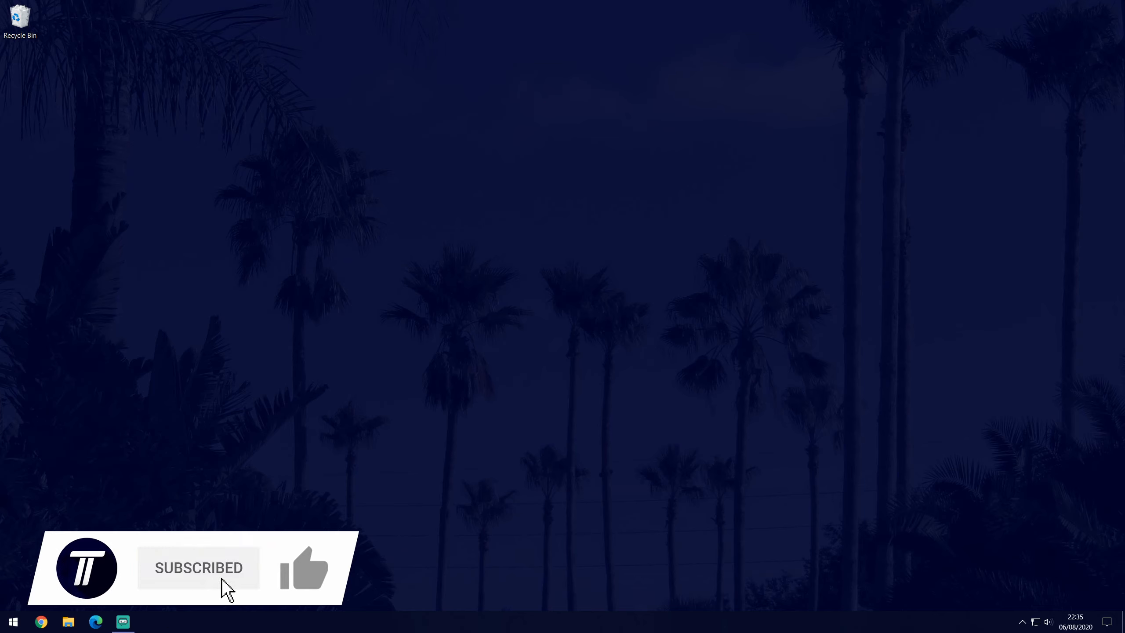
{"action": "left_click", "coordinate": [305, 574]}
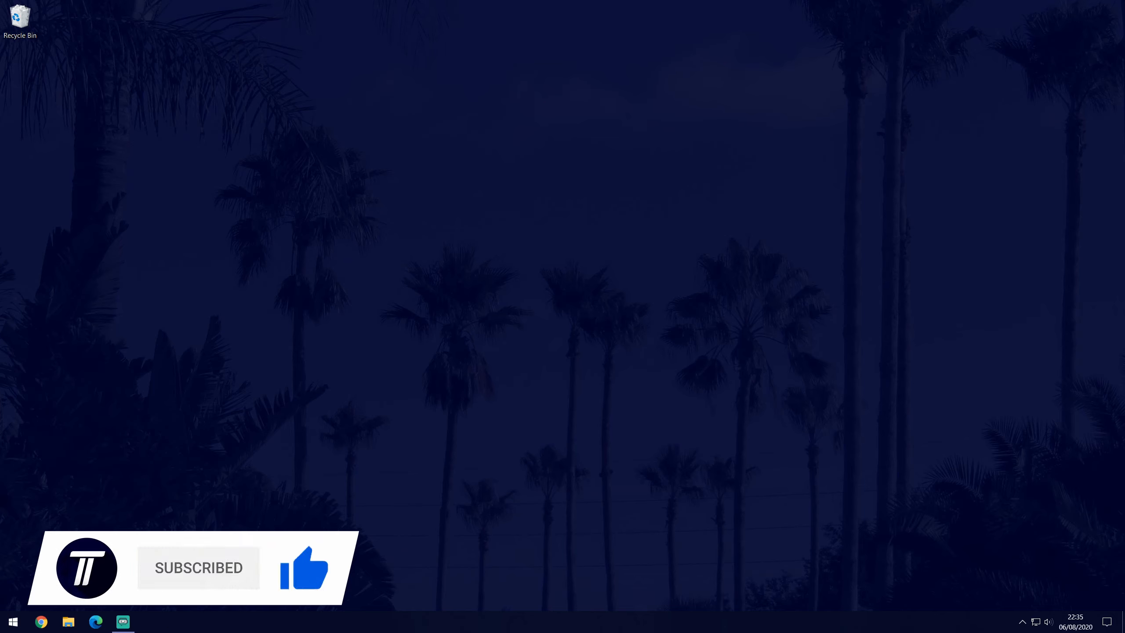